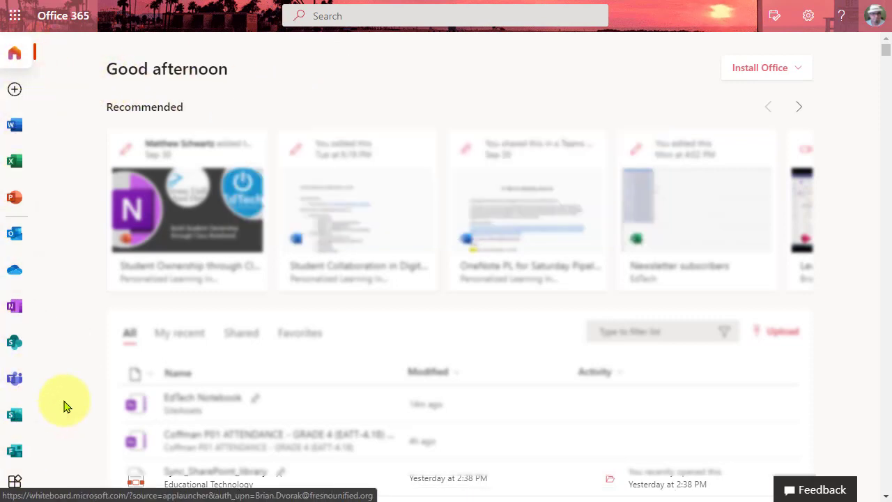
pyautogui.moveTo(40, 463)
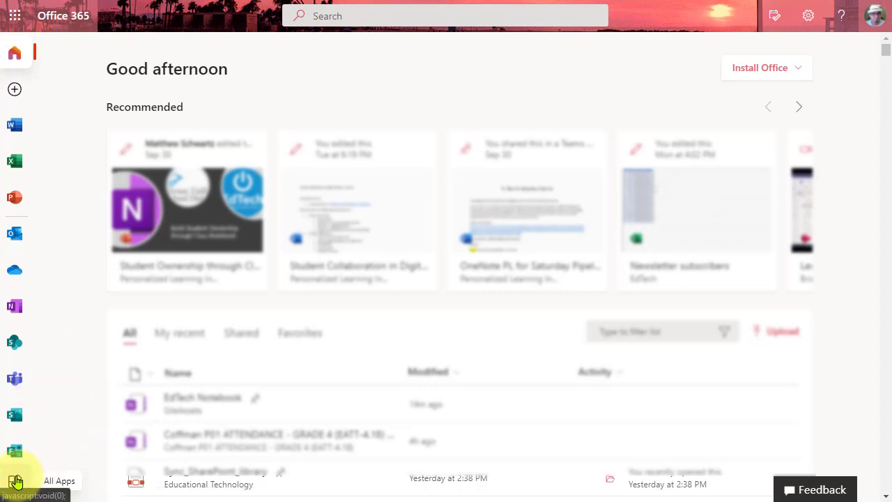
# Step: Open Whiteboard from the Office 365 all-apps list
pyautogui.click(15, 476)
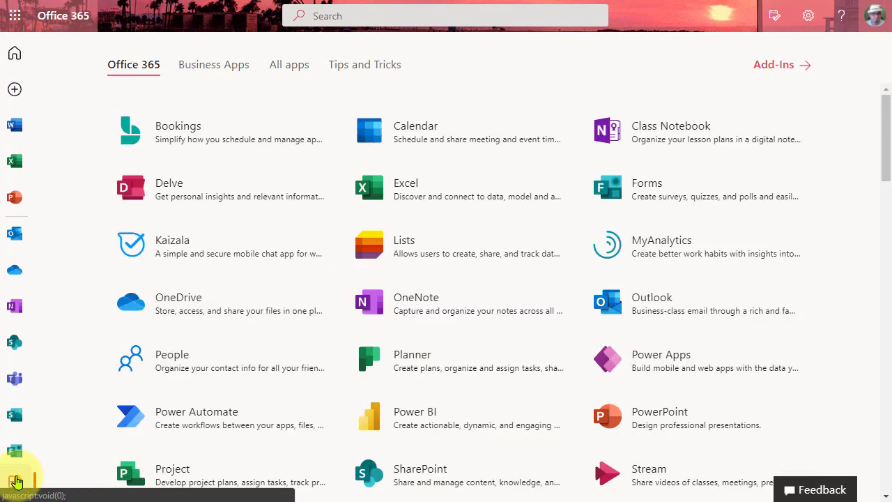
pyautogui.scroll(-3)
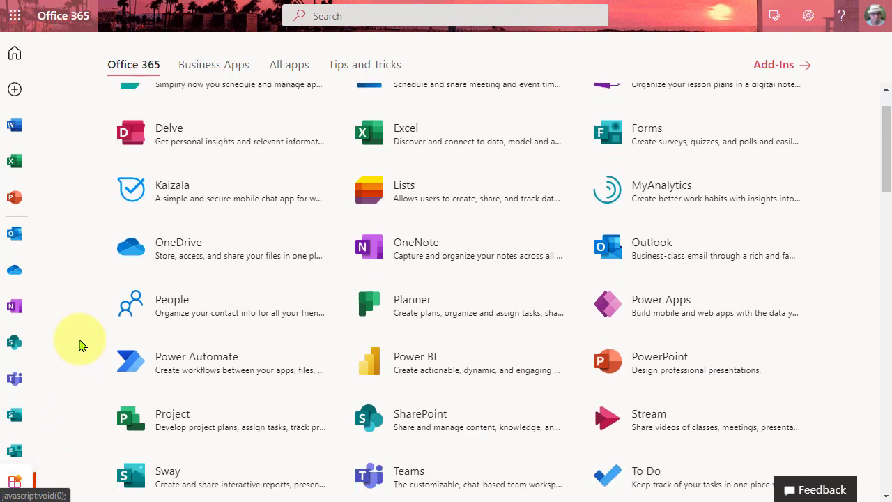
pyautogui.scroll(-3)
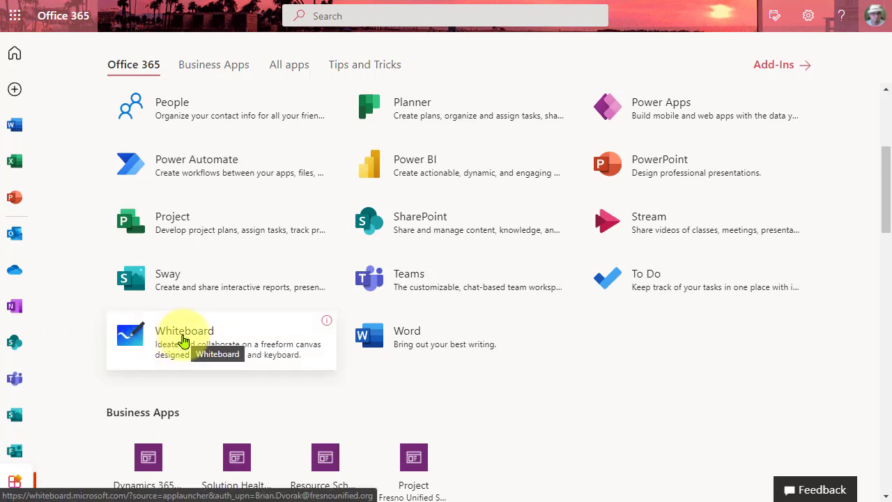
pyautogui.click(184, 330)
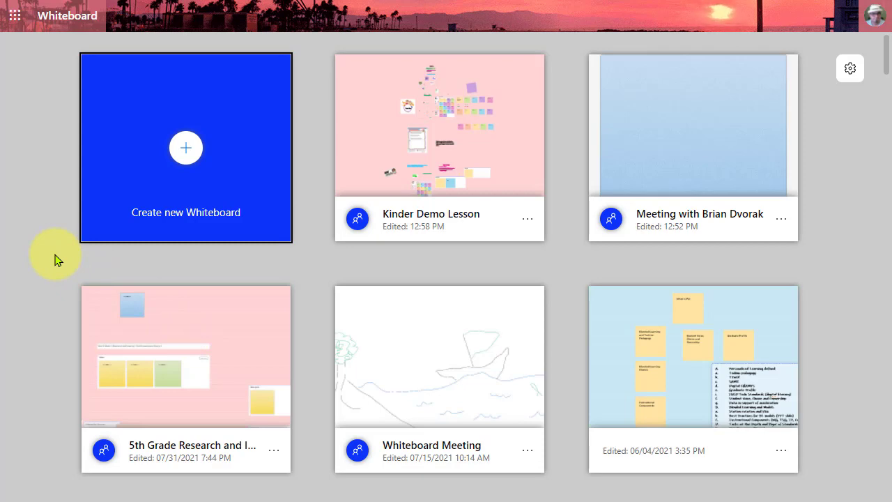
pyautogui.moveTo(126, 23)
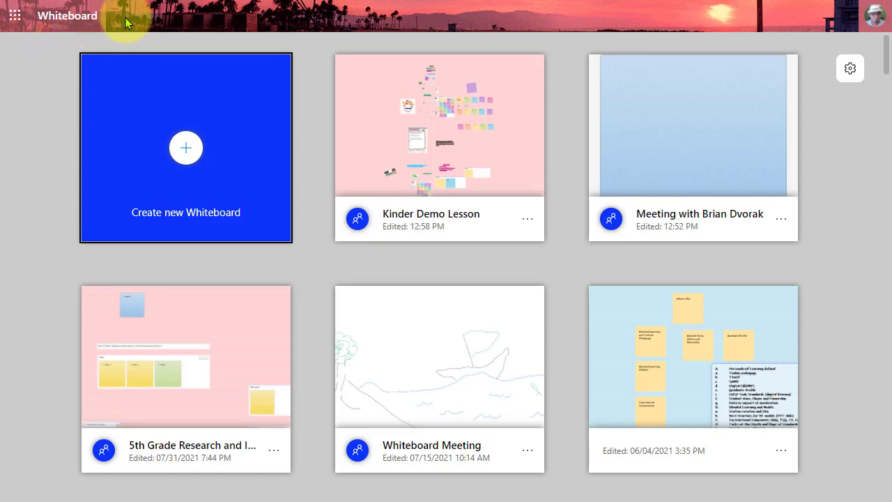
pyautogui.moveTo(47, 82)
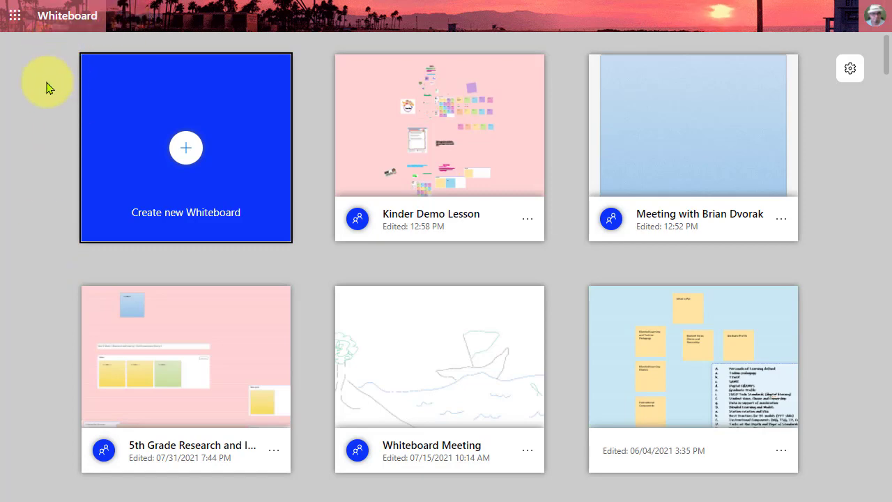
pyautogui.moveTo(36, 173)
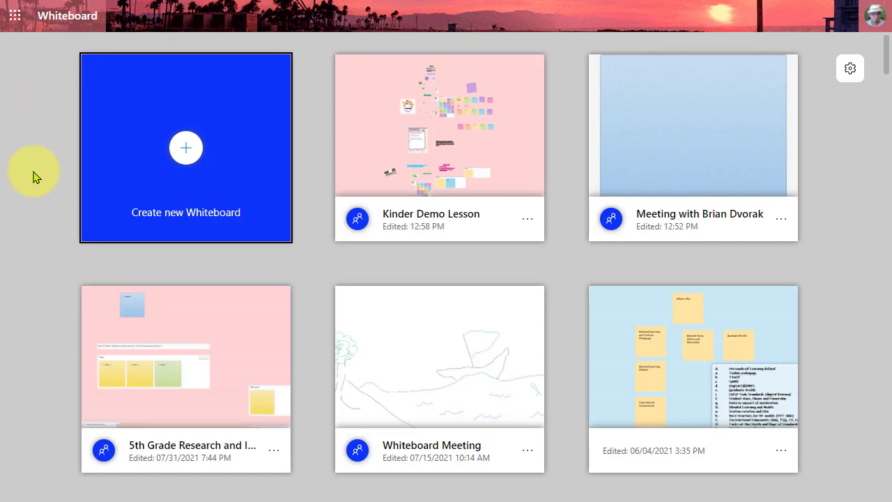
pyautogui.moveTo(37, 192)
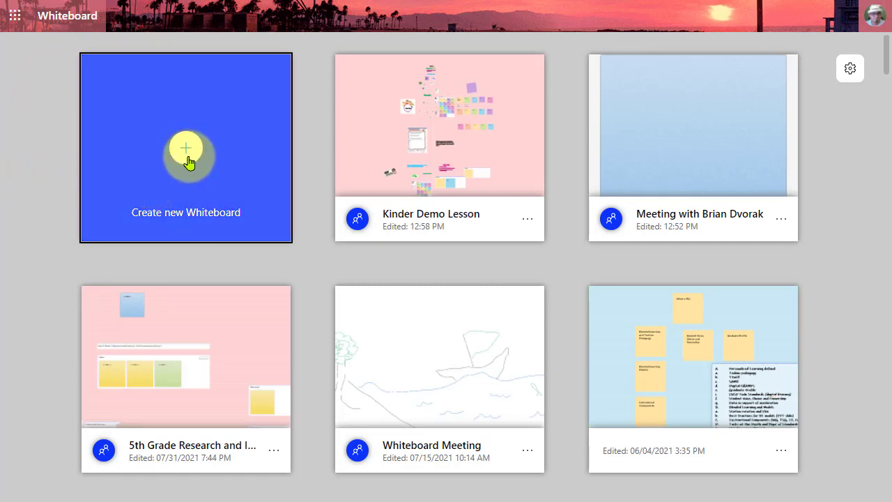
# Step: Create a blank untitled whiteboard and toggle the inking pens off and back on
pyautogui.click(186, 147)
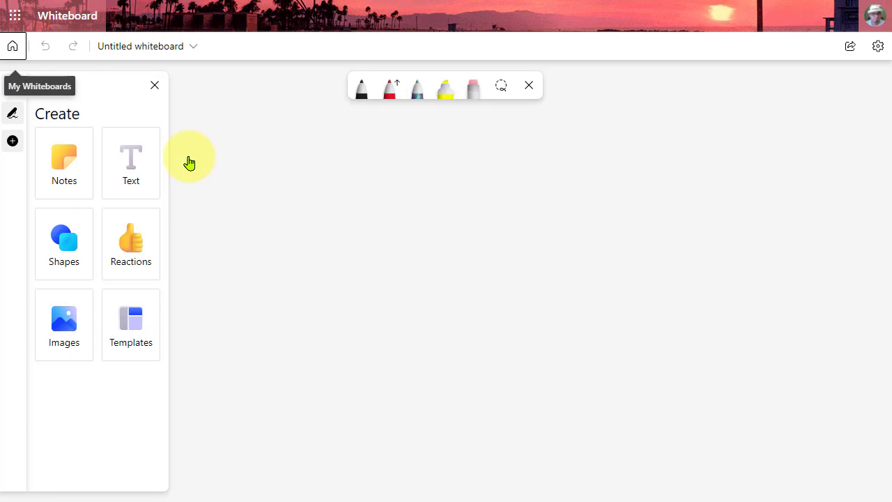
pyautogui.click(361, 91)
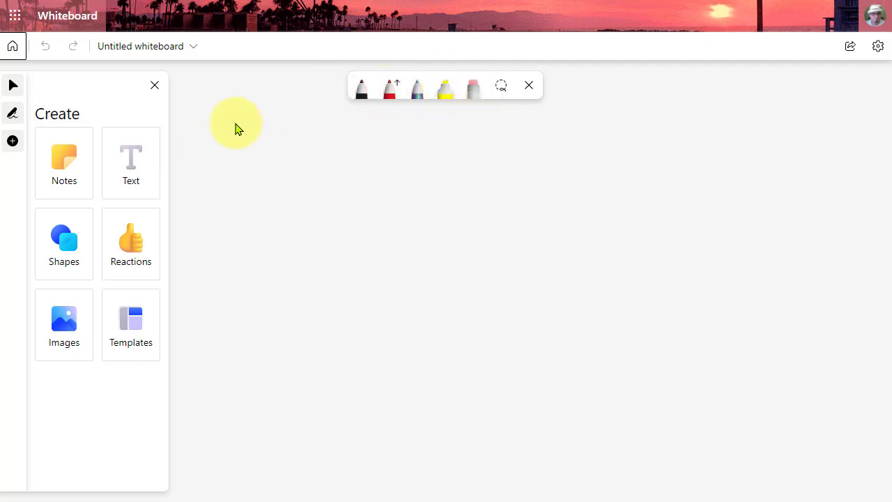
pyautogui.moveTo(31, 216)
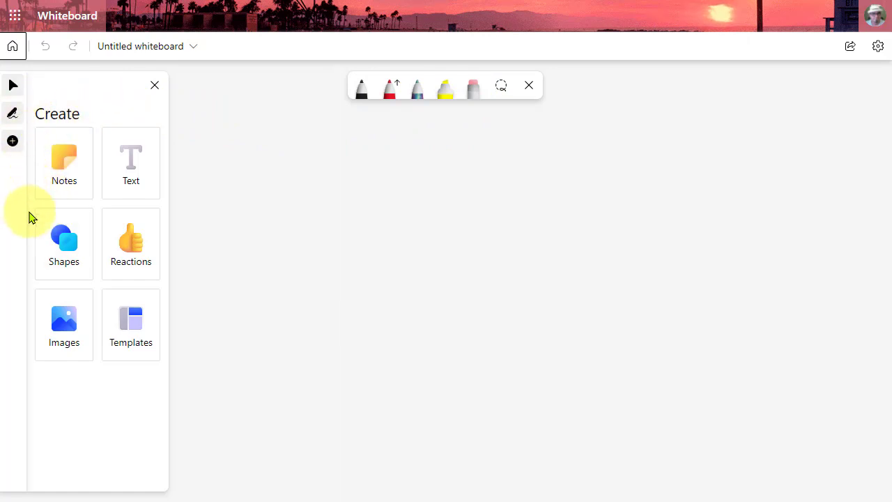
pyautogui.moveTo(97, 171)
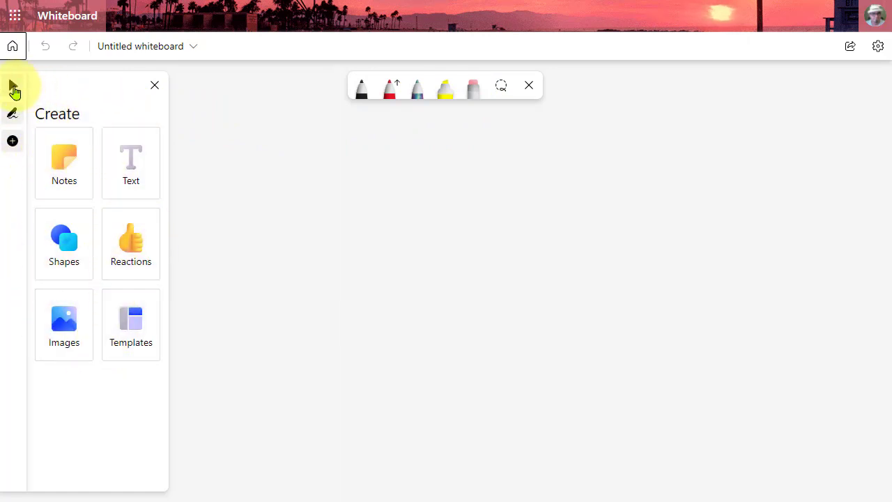
pyautogui.moveTo(12, 85)
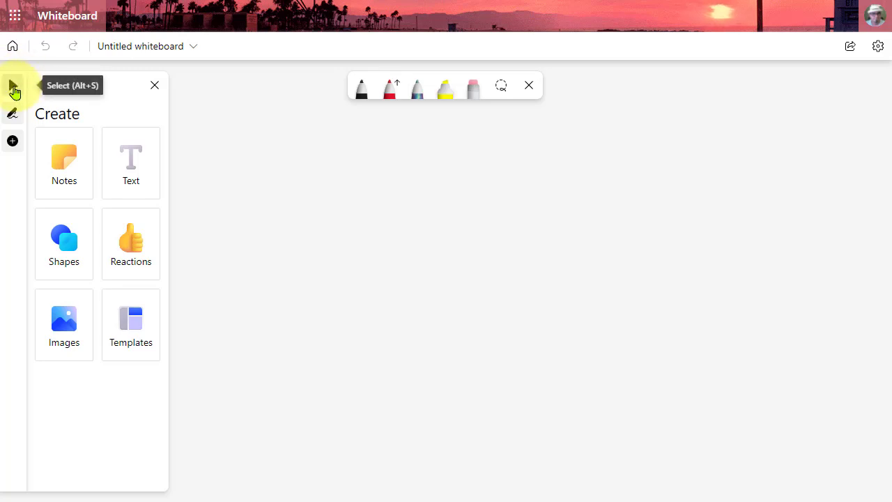
pyautogui.moveTo(361, 90)
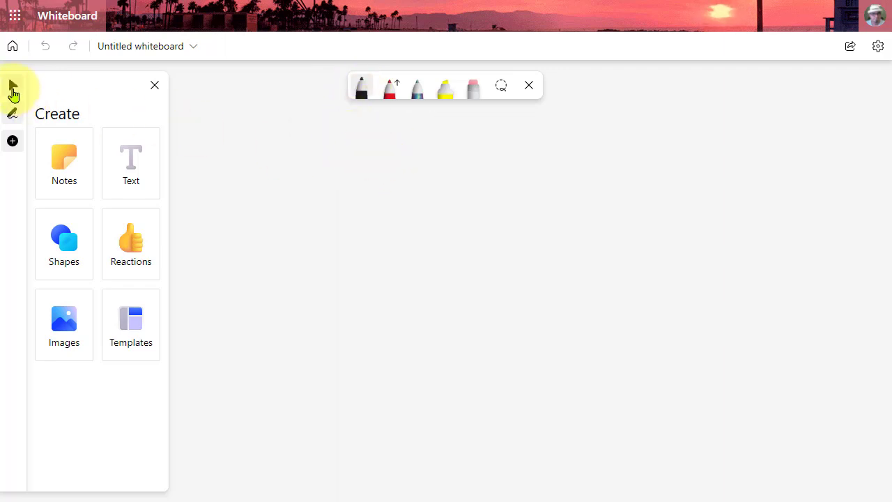
pyautogui.moveTo(12, 89)
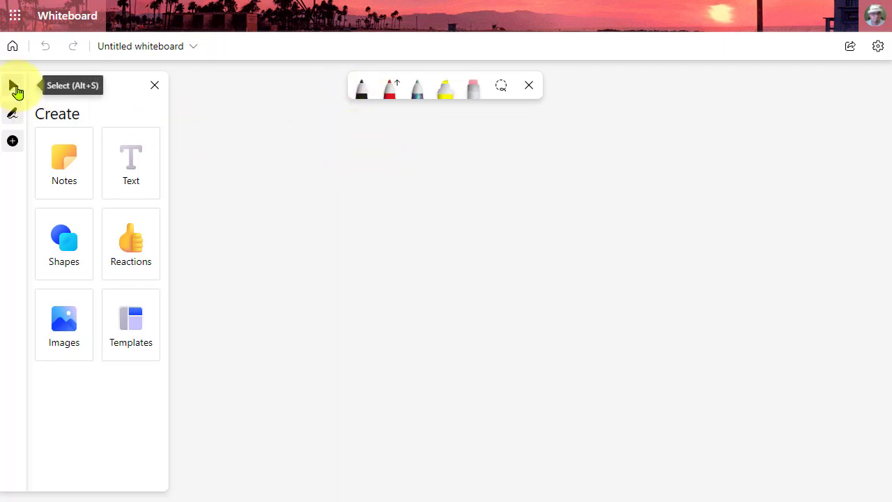
pyautogui.moveTo(12, 113)
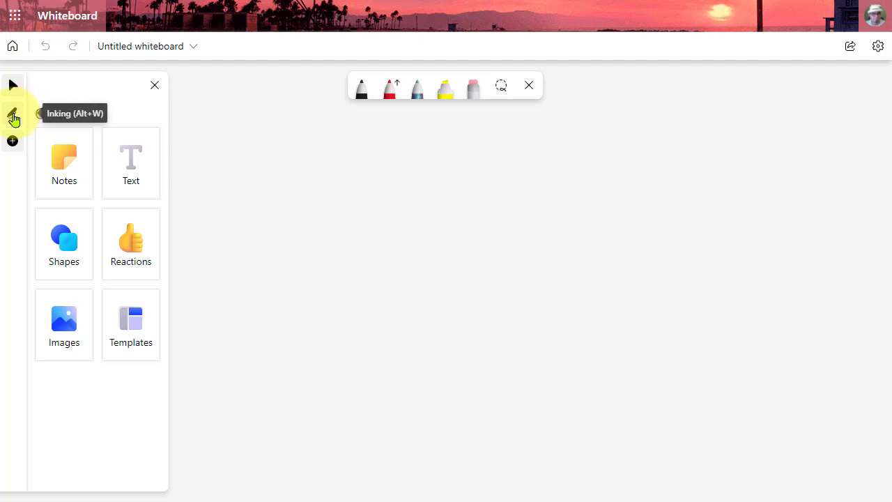
pyautogui.click(528, 85)
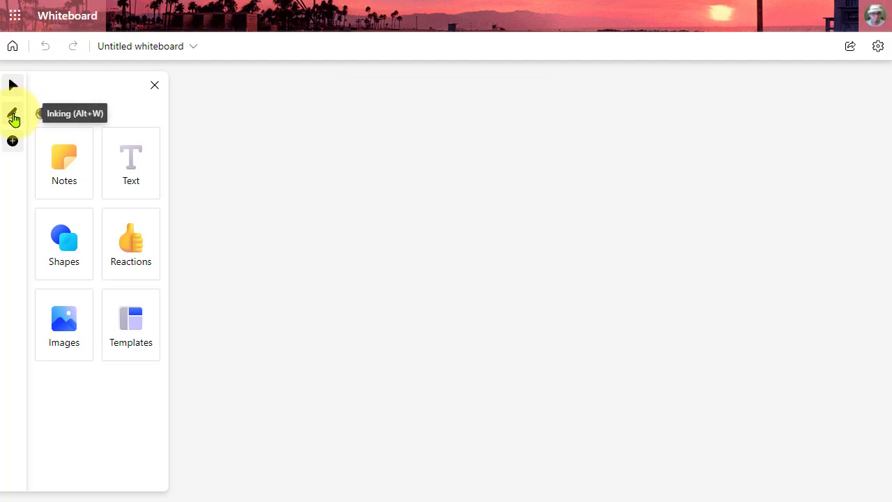
pyautogui.click(13, 114)
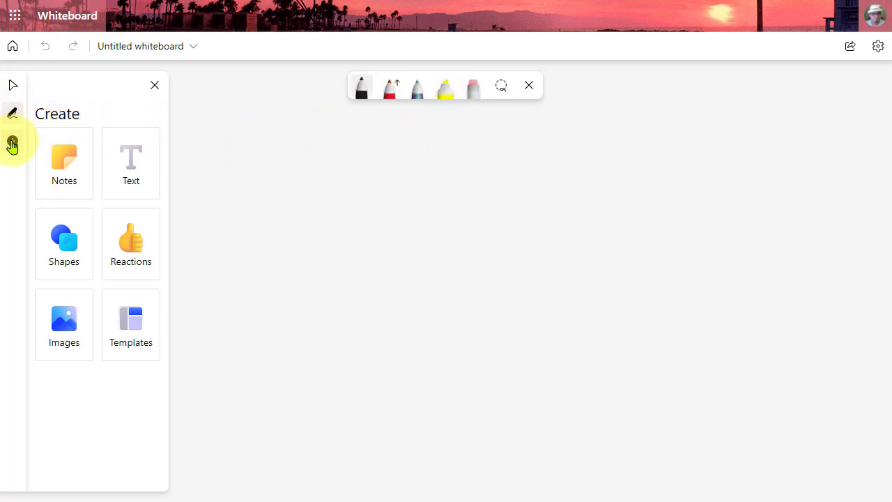
pyautogui.moveTo(11, 144)
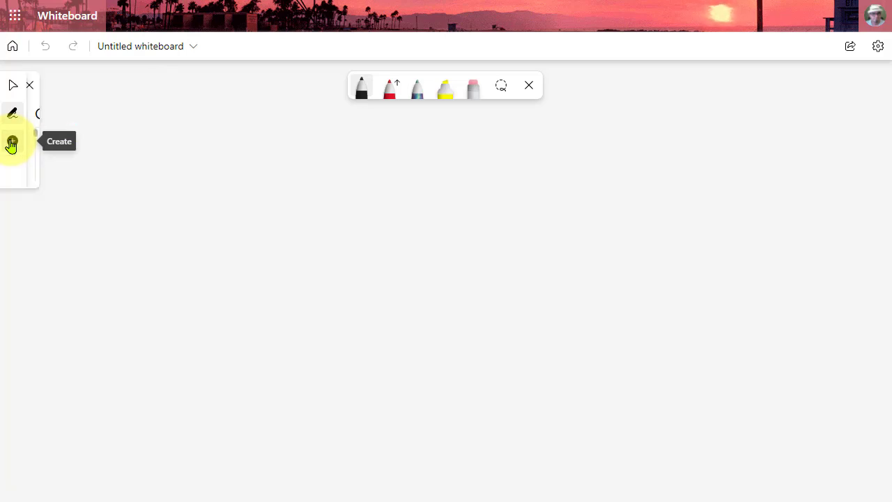
# Step: Show the sticky note colours and scroll down to the note grid options
pyautogui.click(12, 145)
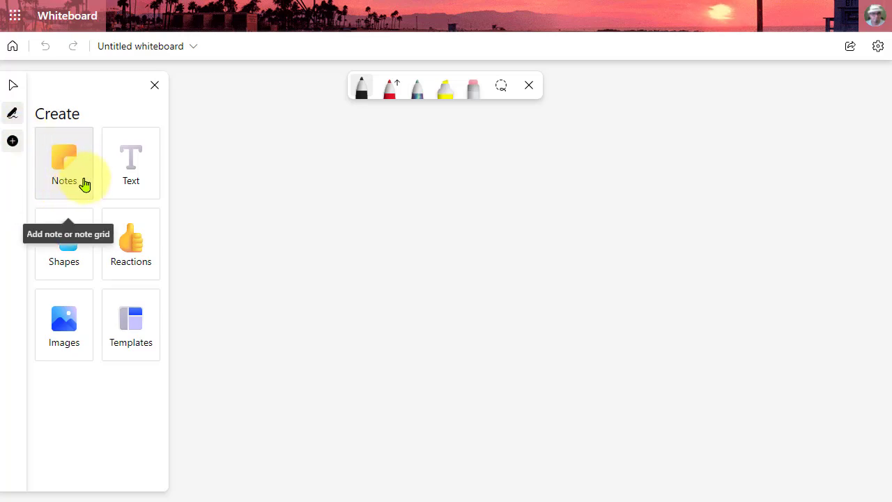
pyautogui.click(63, 162)
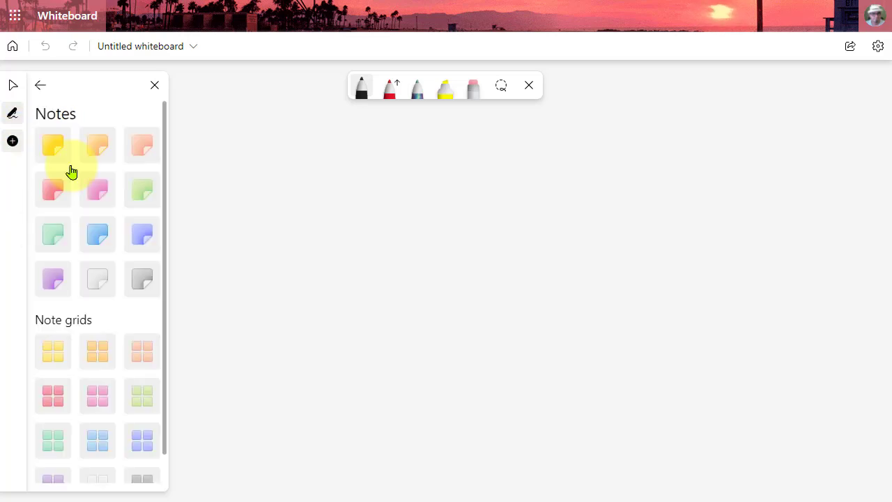
pyautogui.moveTo(104, 265)
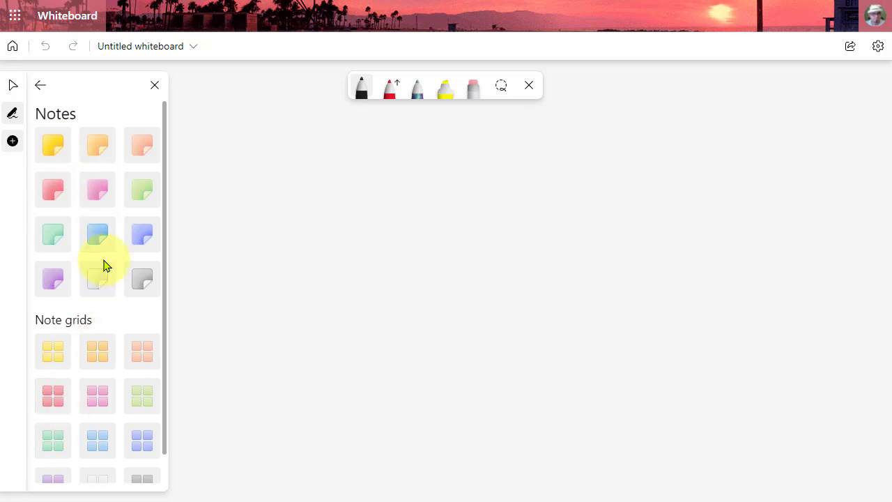
pyautogui.moveTo(63, 183)
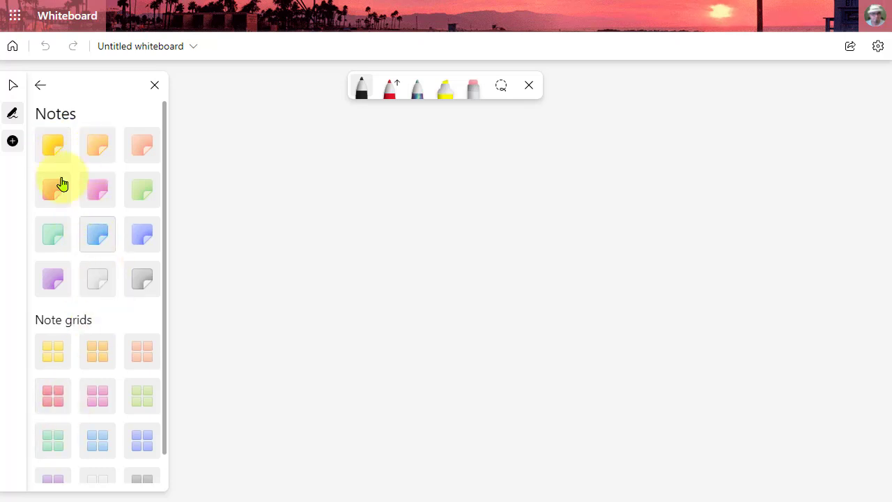
pyautogui.moveTo(166, 211)
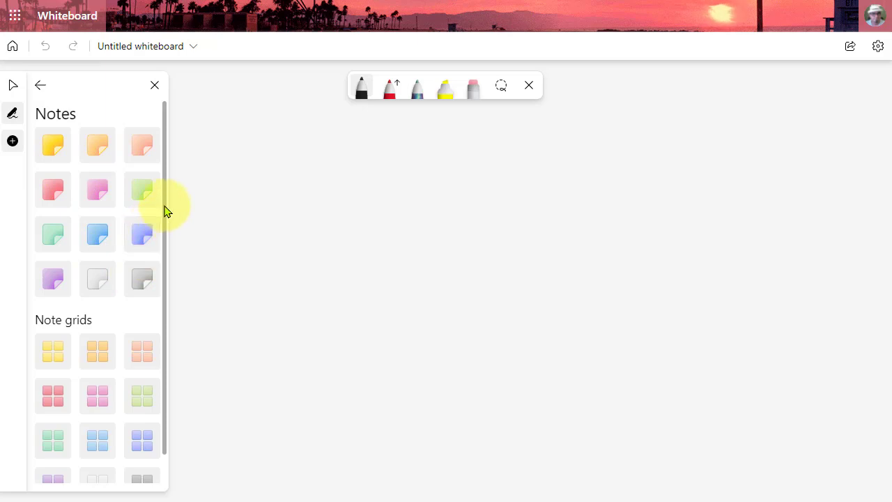
pyautogui.scroll(-3)
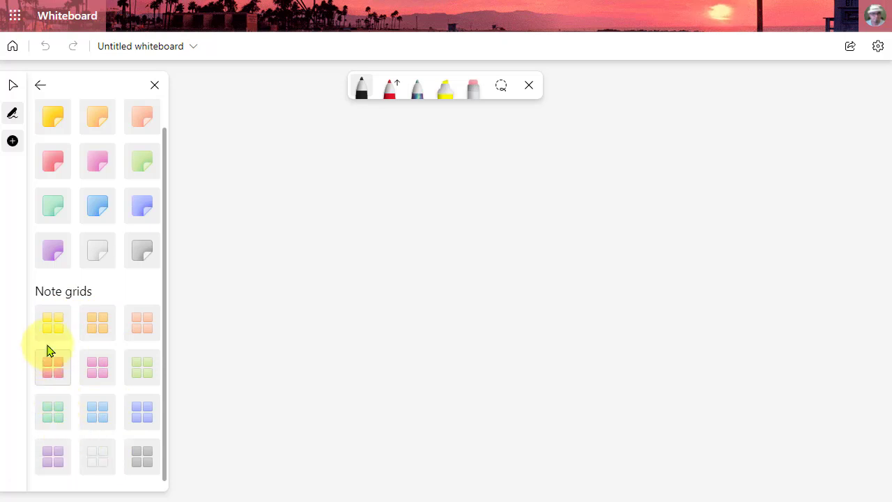
pyautogui.moveTo(74, 406)
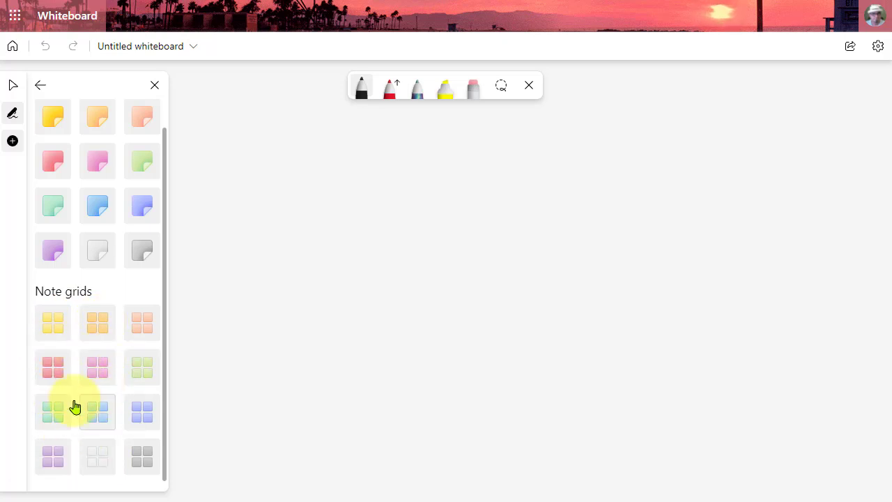
# Step: Add a green sticky-note grid and add another row of notes to it
pyautogui.click(53, 411)
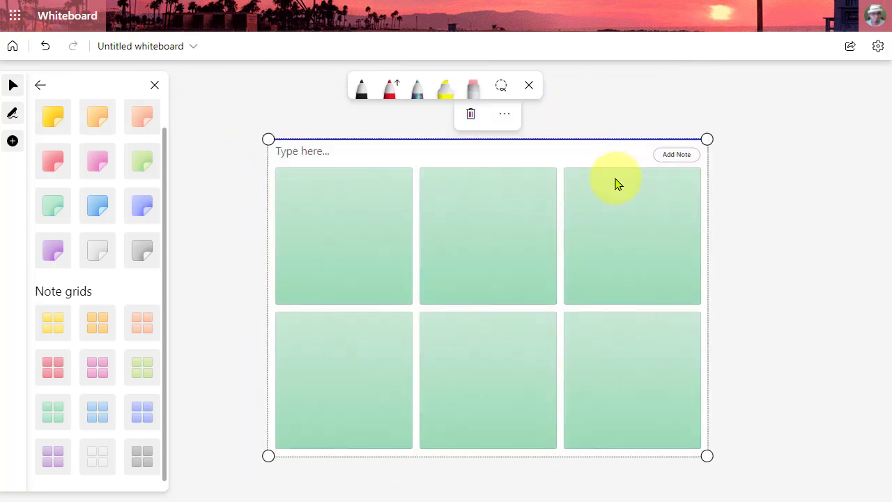
pyautogui.moveTo(535, 337)
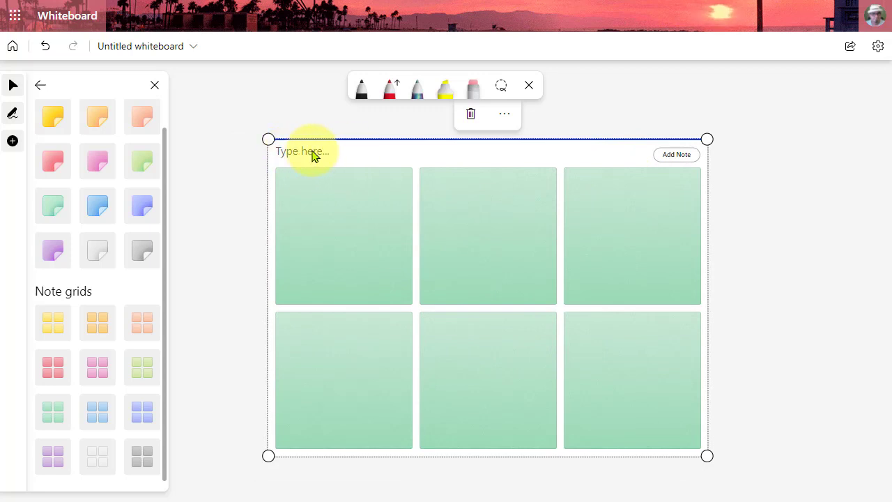
pyautogui.moveTo(429, 194)
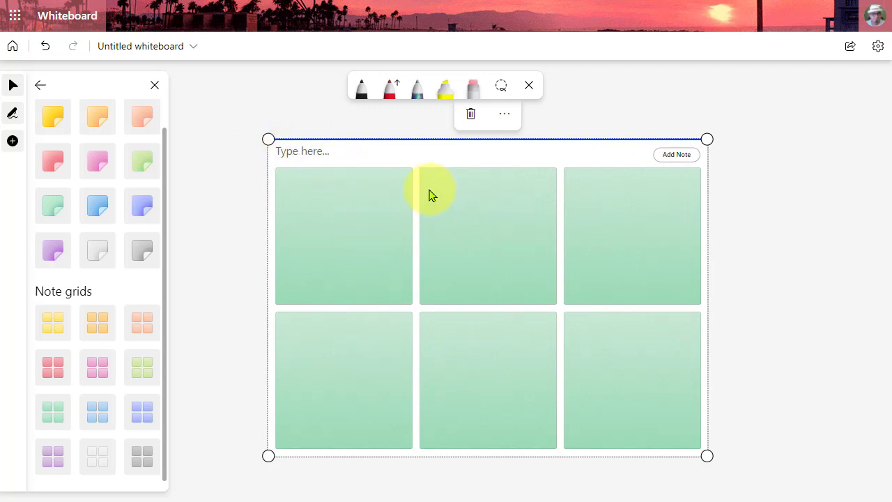
pyautogui.click(676, 154)
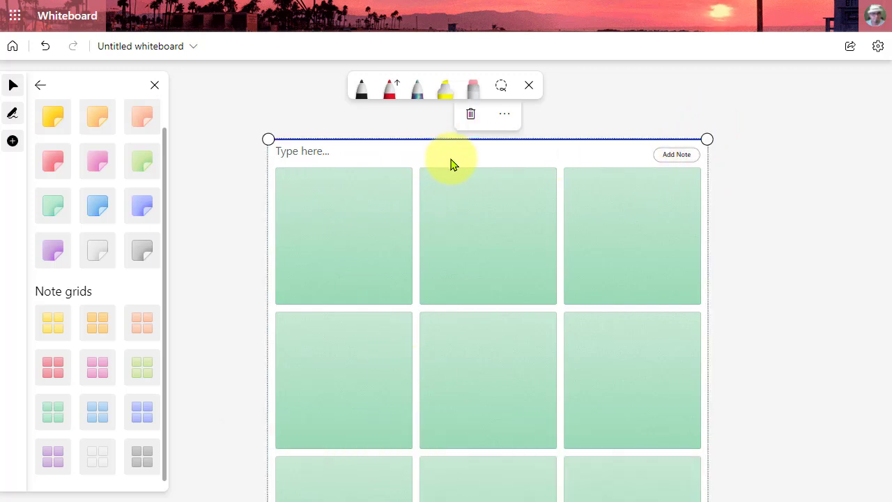
pyautogui.moveTo(471, 113)
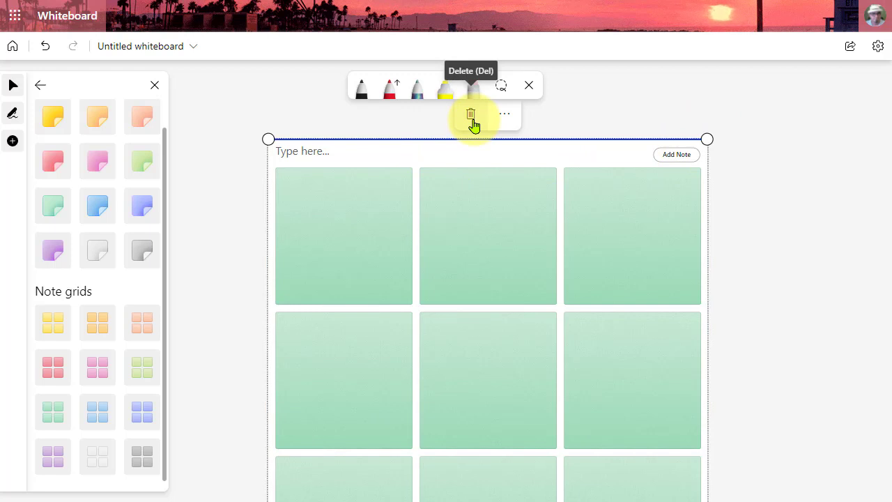
# Step: Delete the green sticky-note grid from the board
pyautogui.click(471, 113)
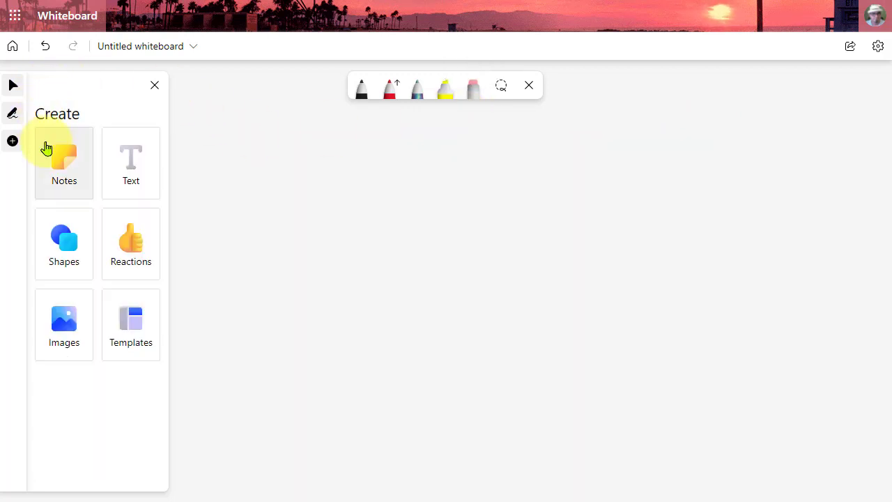
pyautogui.moveTo(131, 155)
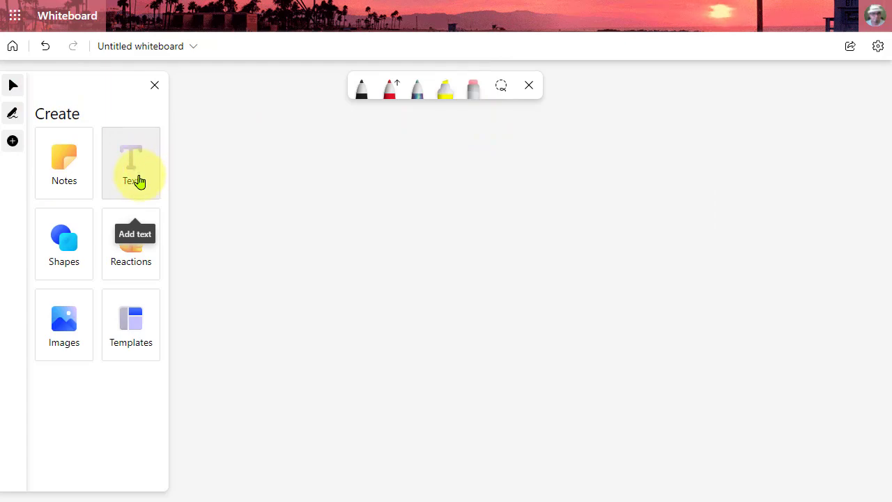
pyautogui.moveTo(64, 243)
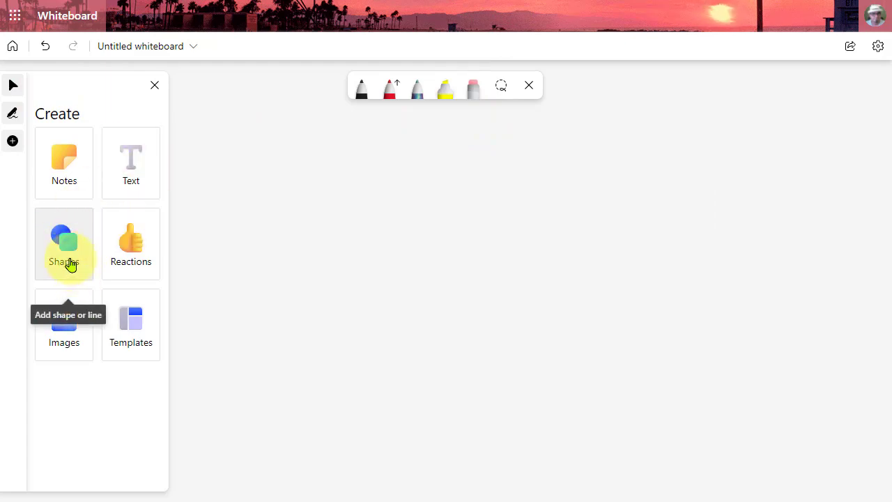
pyautogui.moveTo(73, 261)
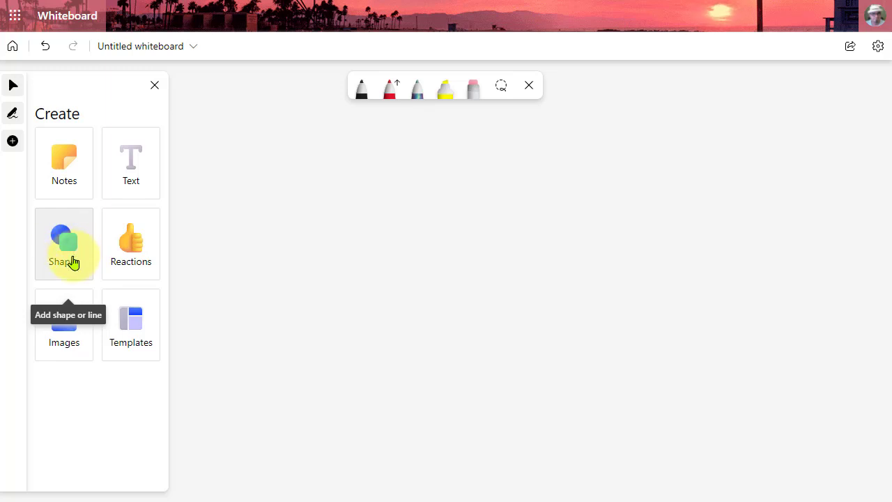
pyautogui.moveTo(131, 243)
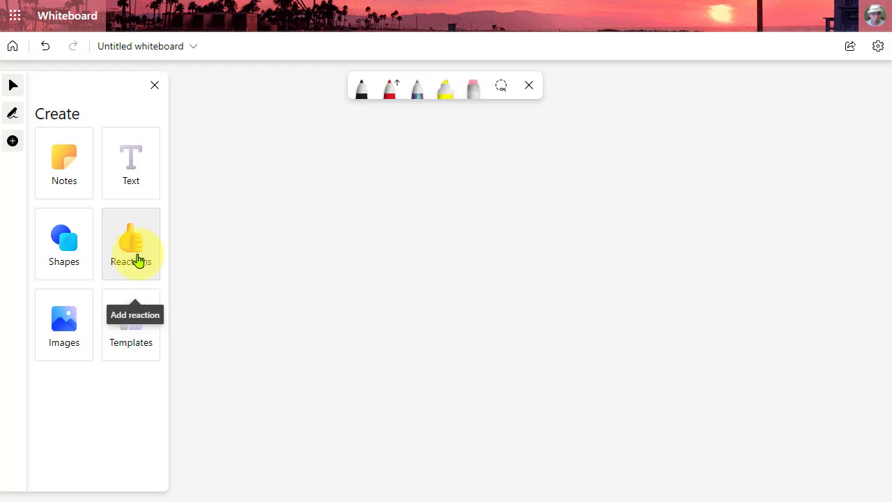
pyautogui.moveTo(73, 171)
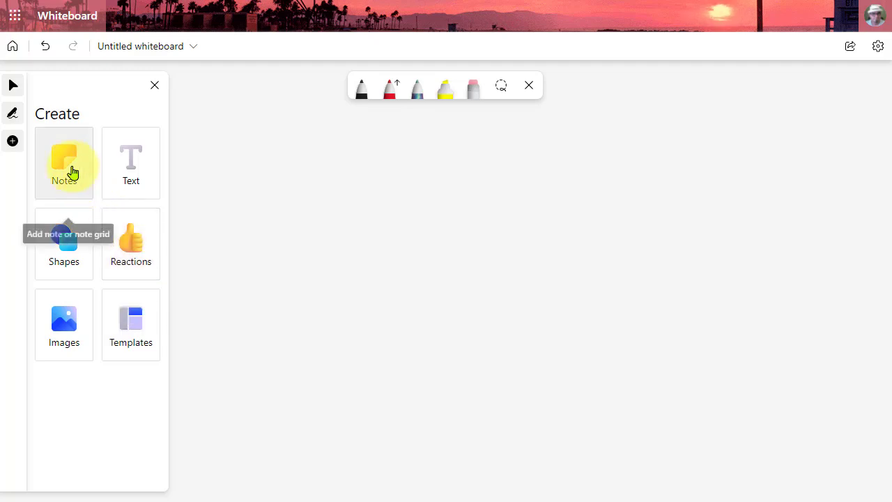
# Step: Add a yellow sticky note saying the main character was motivated by needing acceptance
pyautogui.click(63, 163)
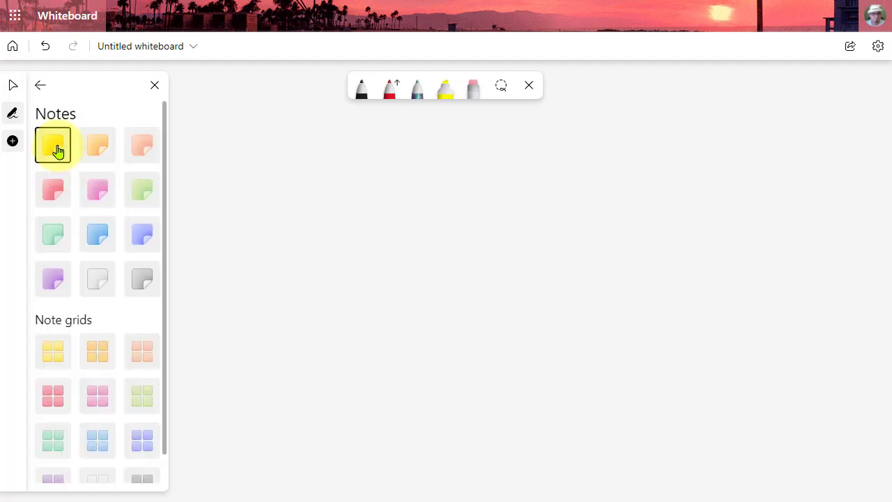
pyautogui.click(52, 144)
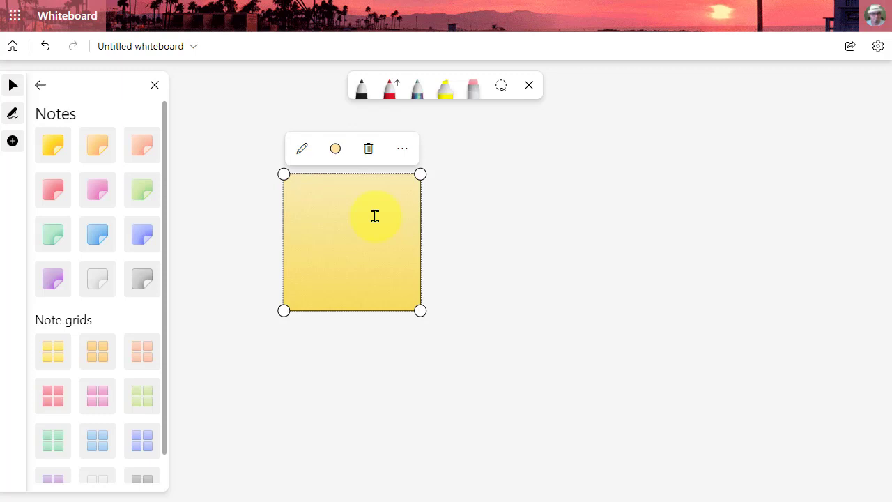
pyautogui.write('I believe that the main character was motivated by his need to be accepted.')
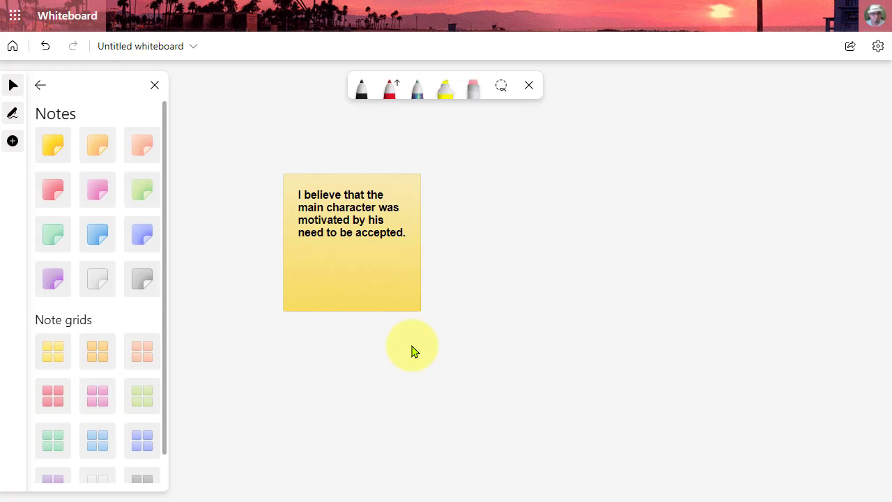
pyautogui.moveTo(396, 349)
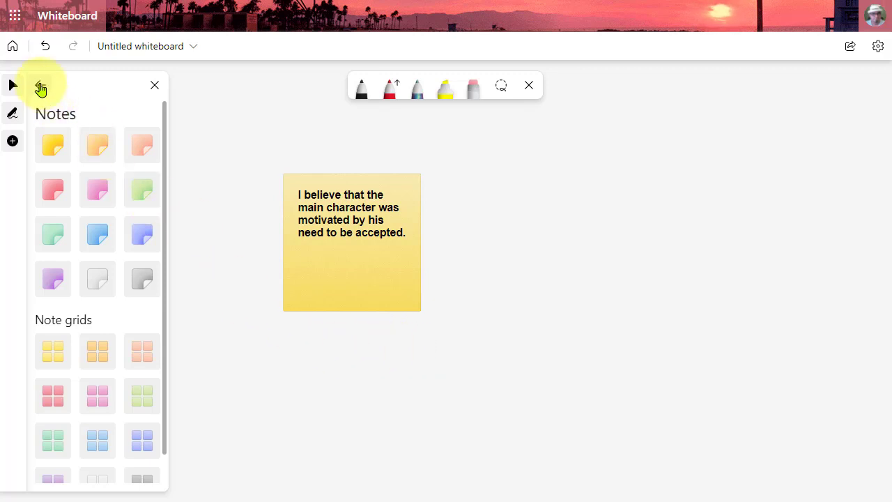
# Step: Place a green check mark reaction on the yellow note's lower-right corner
pyautogui.click(40, 85)
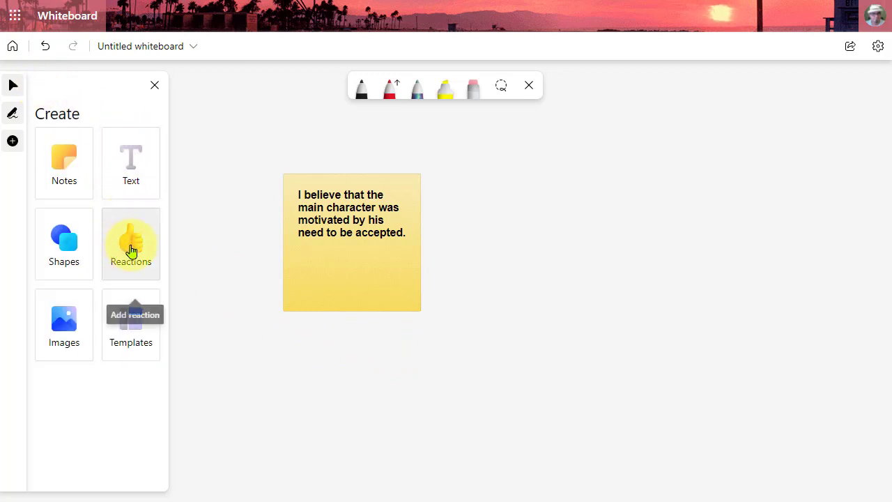
pyautogui.click(130, 243)
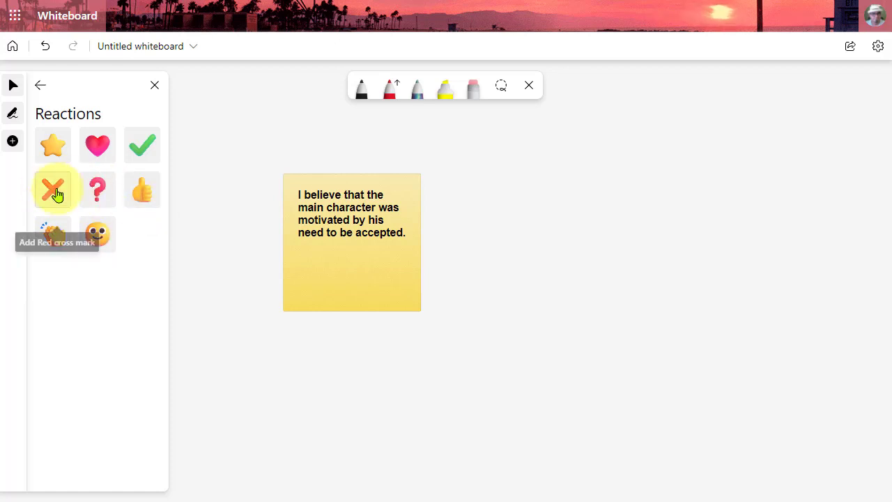
pyautogui.moveTo(141, 145)
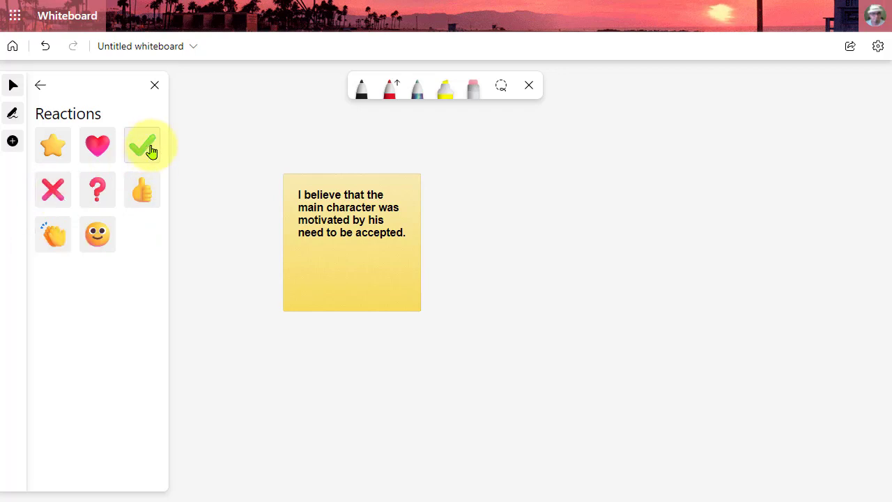
pyautogui.moveTo(142, 144)
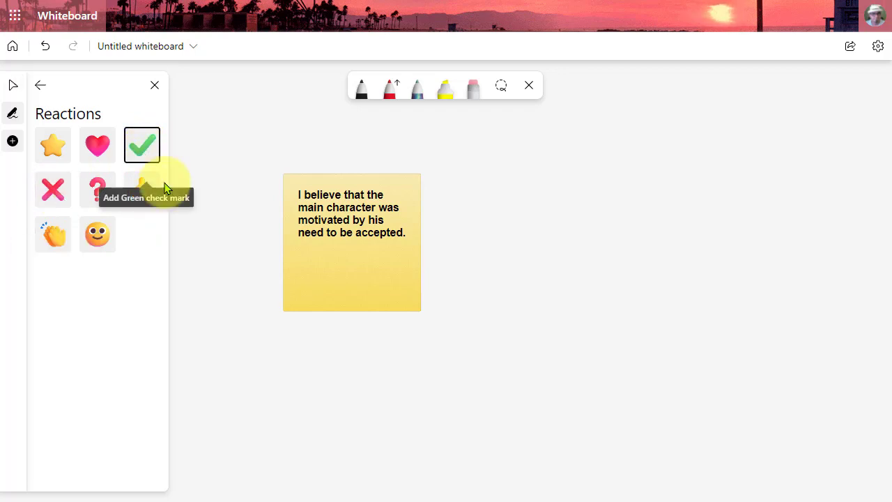
pyautogui.click(141, 145)
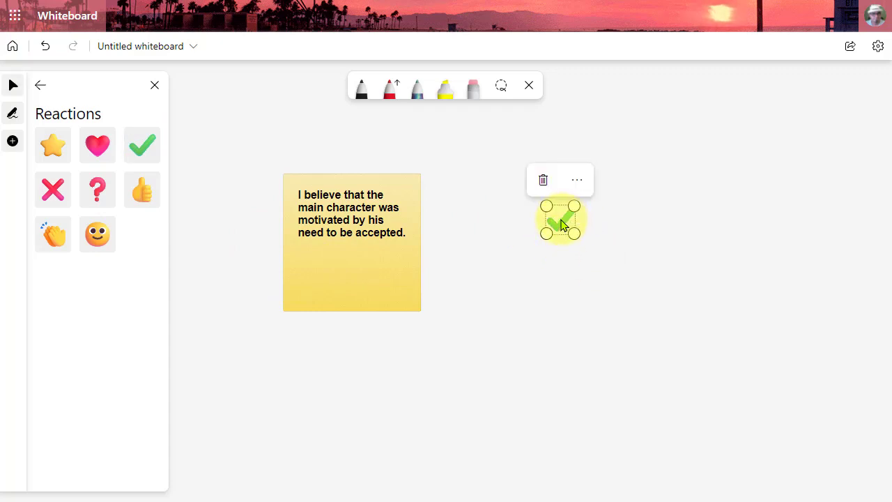
pyautogui.moveTo(561, 220); pyautogui.dragTo(401, 289)
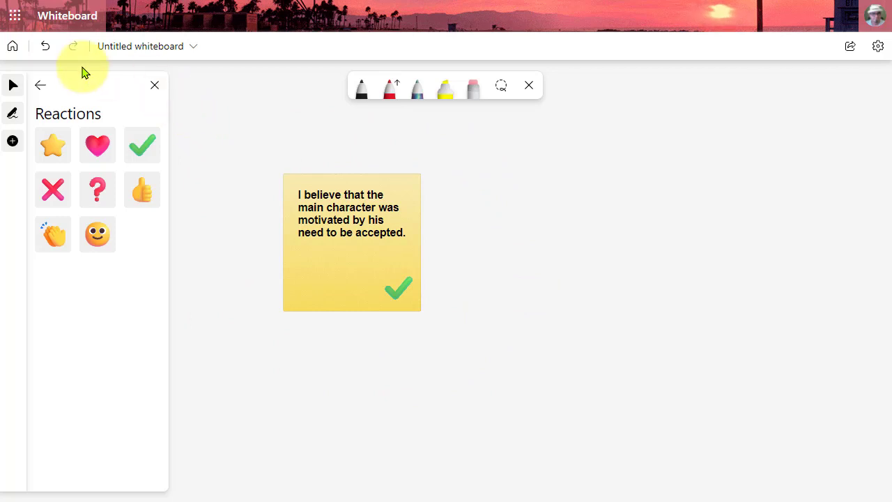
pyautogui.moveTo(40, 84)
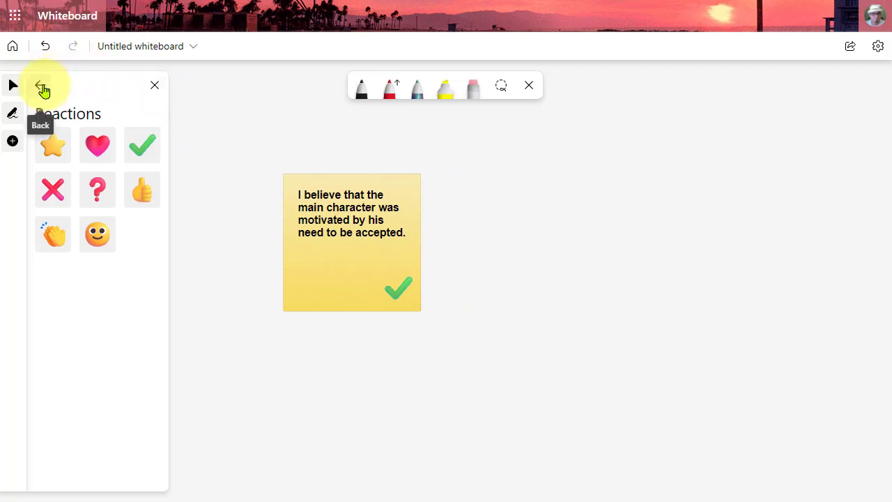
# Step: Insert the 3d printer.jpg image onto the board beside the yellow sticky note
pyautogui.click(40, 85)
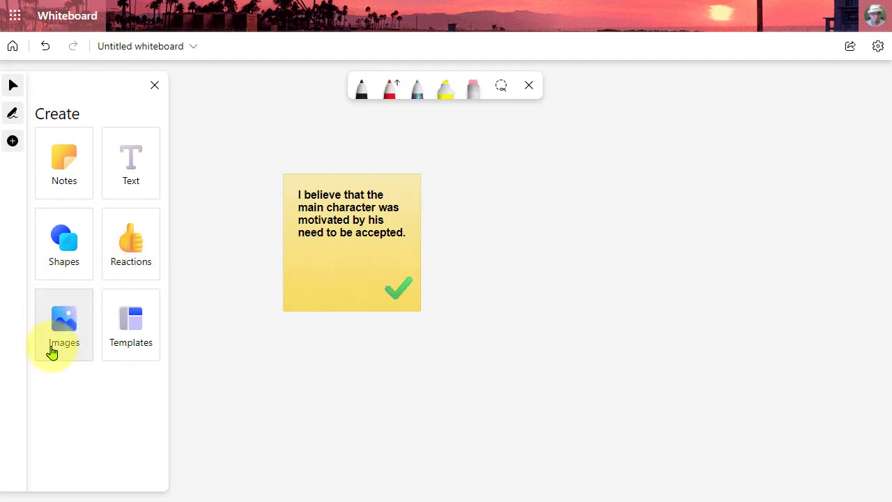
pyautogui.moveTo(69, 383)
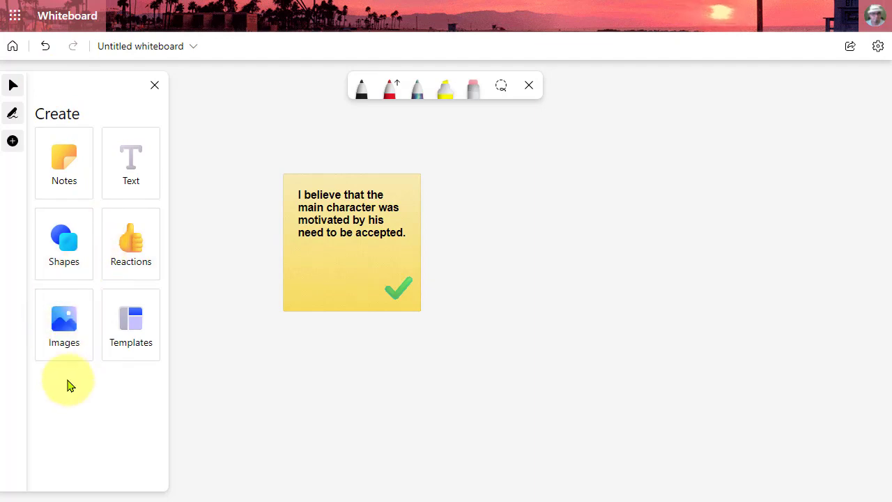
pyautogui.moveTo(63, 324)
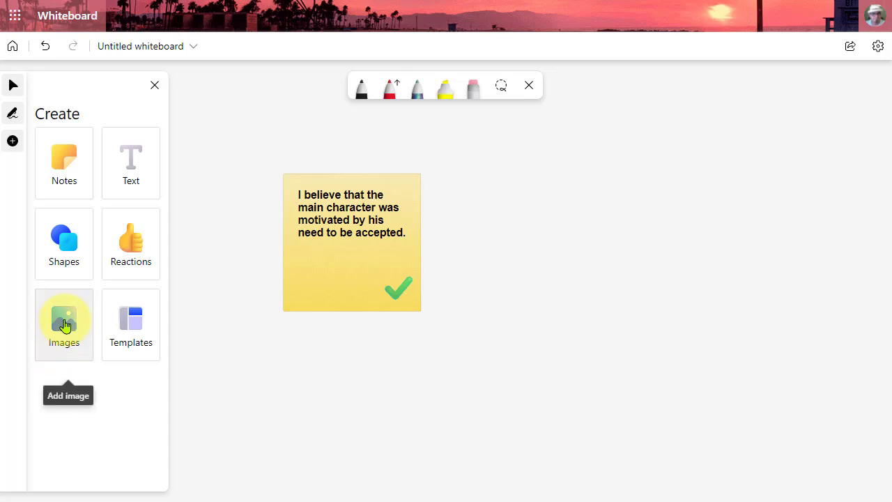
pyautogui.click(63, 324)
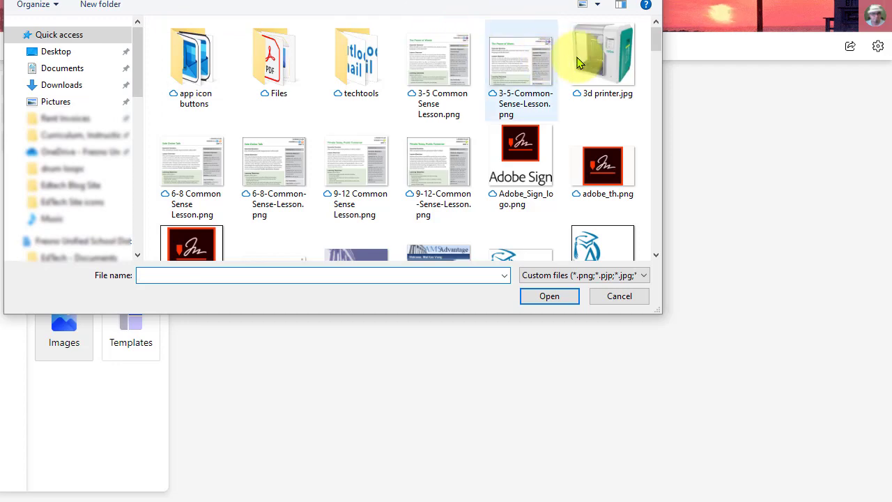
pyautogui.click(603, 60)
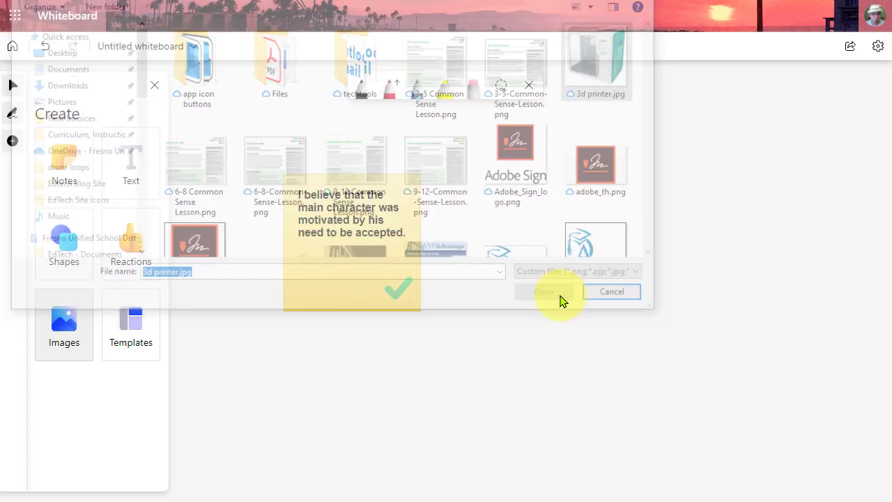
pyautogui.click(544, 292)
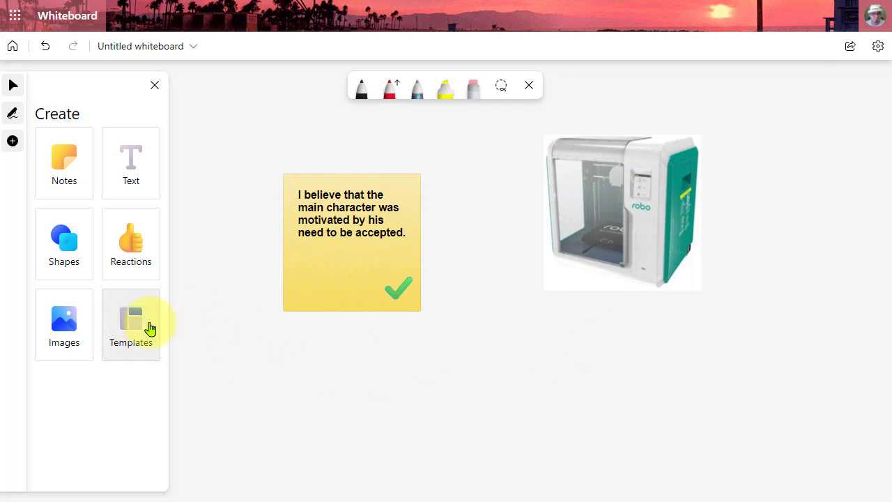
pyautogui.moveTo(144, 349)
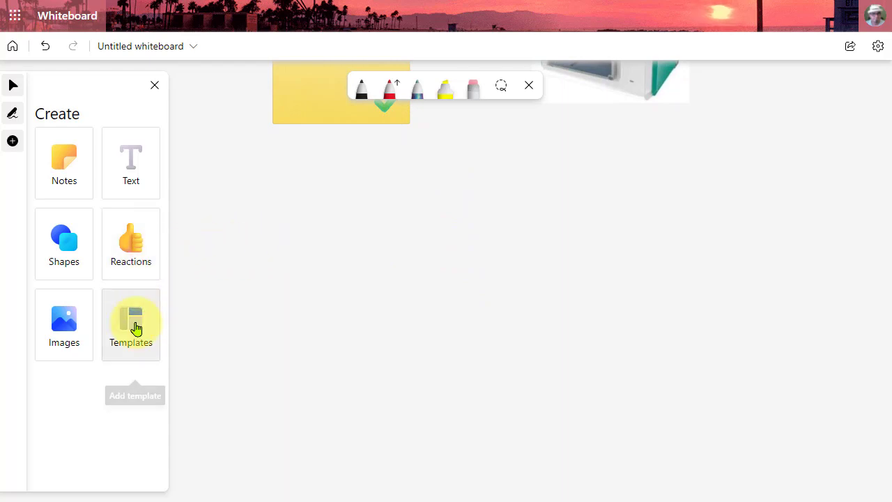
# Step: Browse the template categories and open the Retrospective templates
pyautogui.click(130, 324)
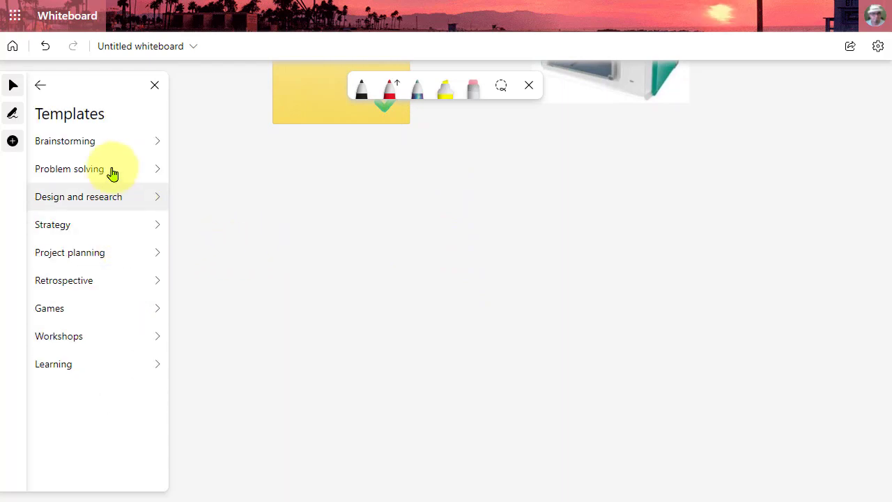
pyautogui.moveTo(128, 172)
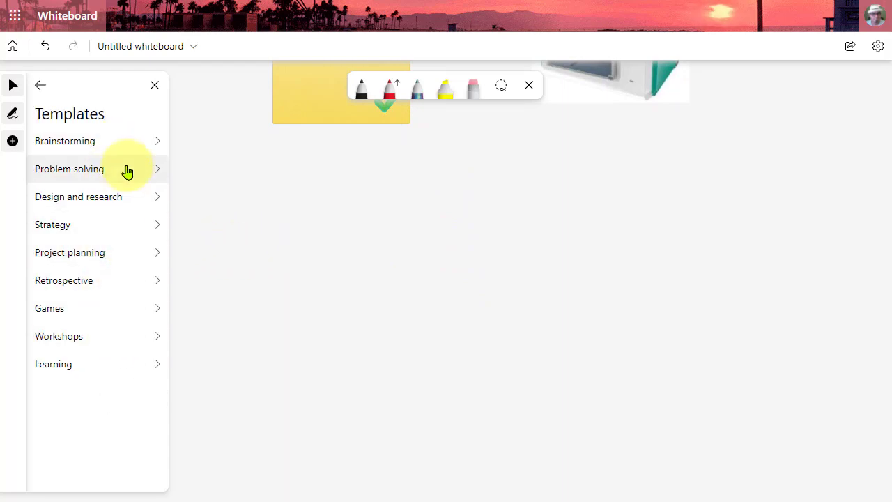
pyautogui.moveTo(145, 171)
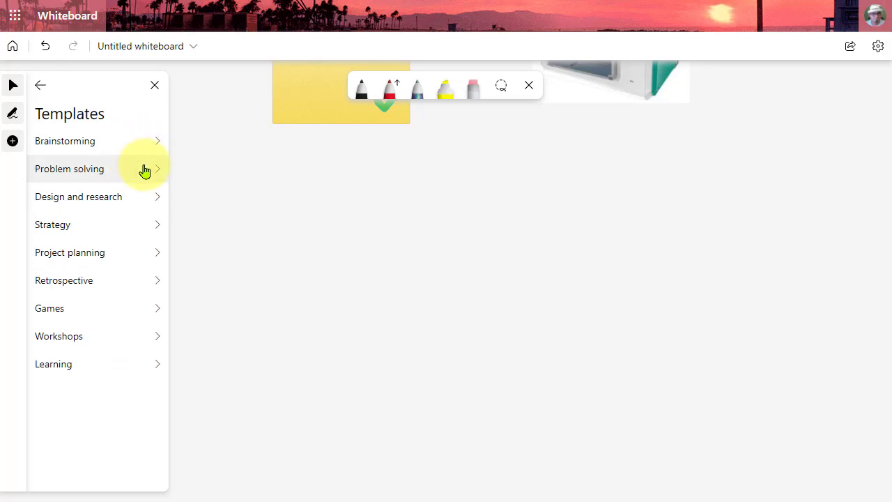
pyautogui.moveTo(128, 229)
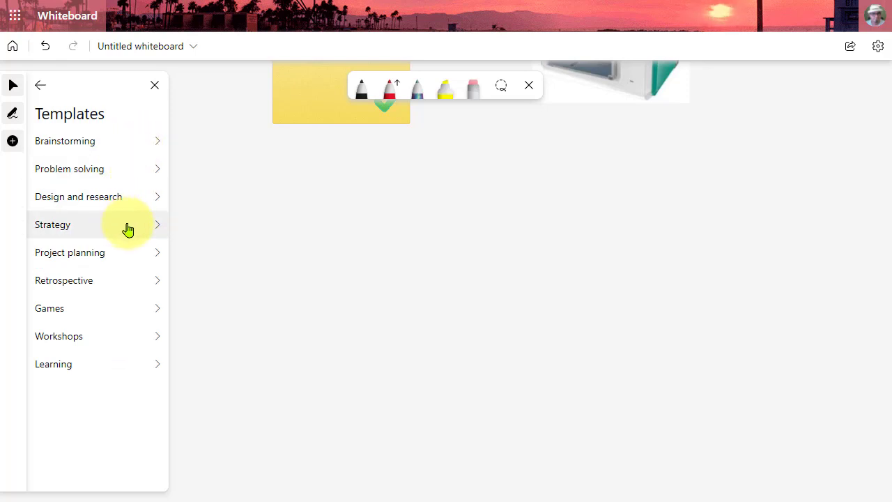
pyautogui.moveTo(124, 253)
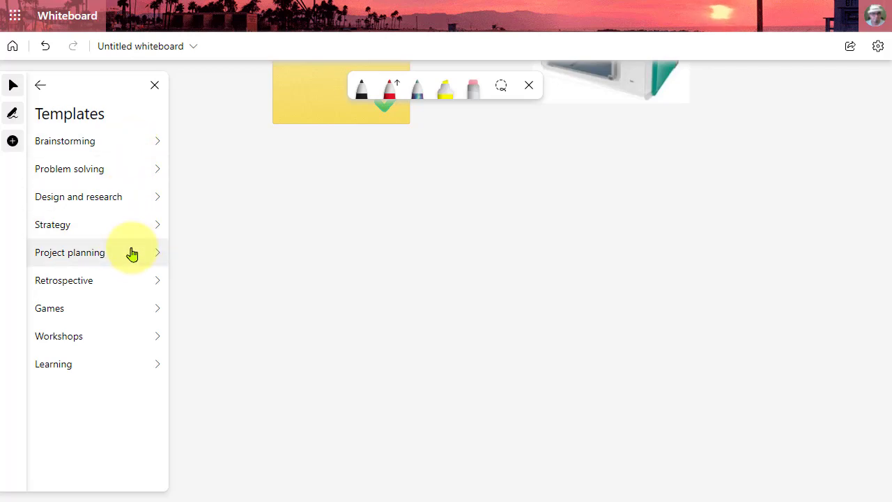
pyautogui.moveTo(127, 233)
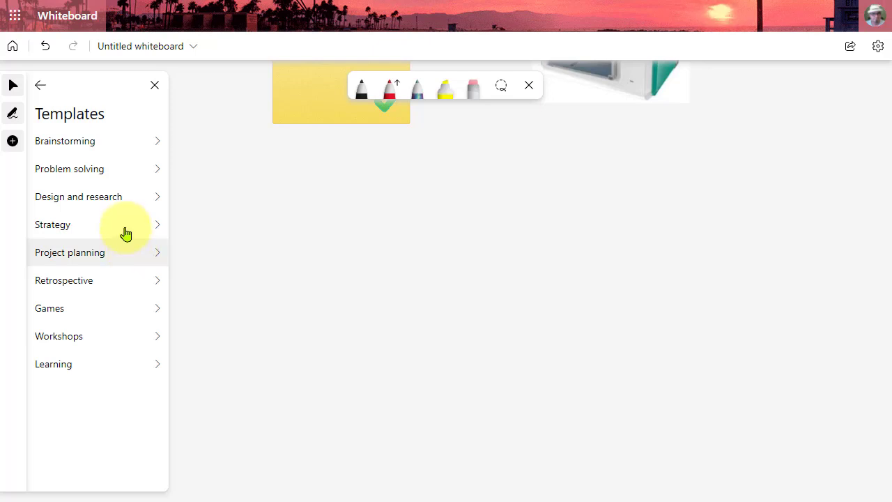
pyautogui.moveTo(128, 223)
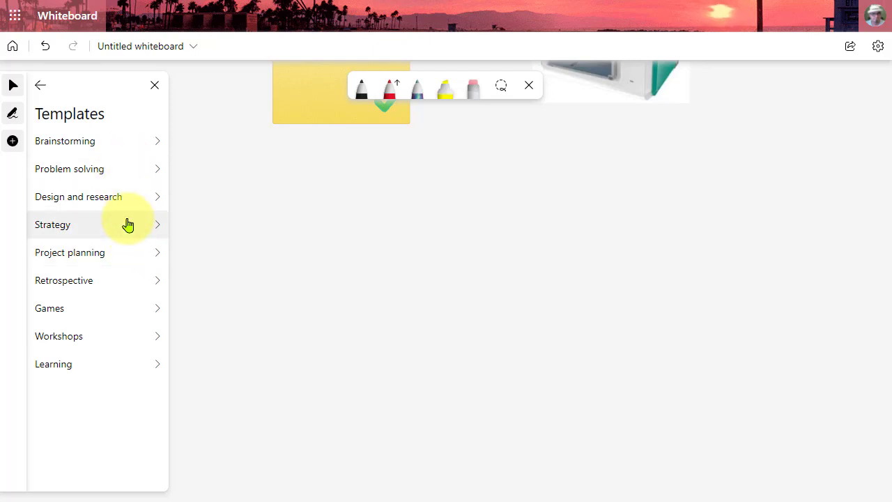
pyautogui.moveTo(128, 307)
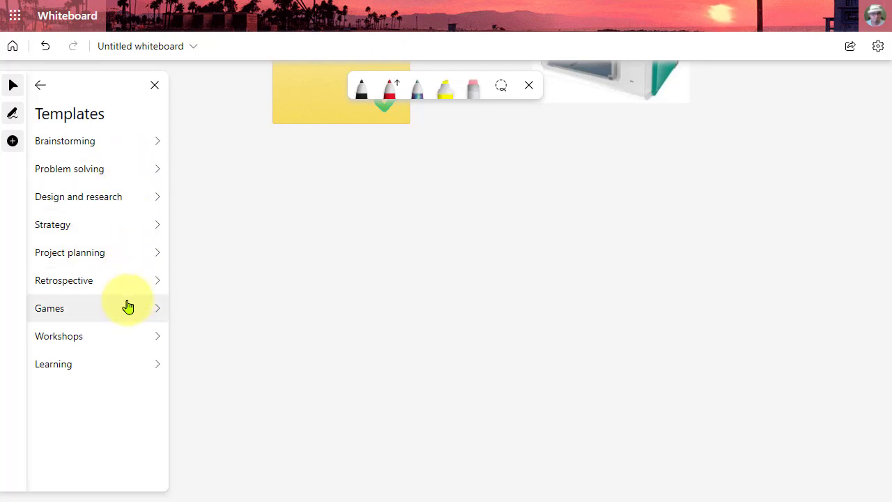
pyautogui.click(63, 279)
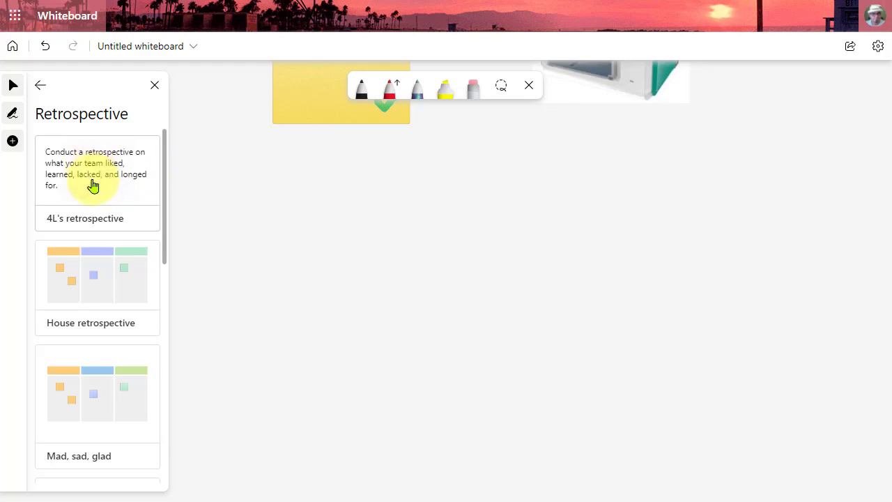
# Step: Add the 4L's retrospective template and retitle its LONGED FOR heading 'Laughed At'
pyautogui.click(97, 174)
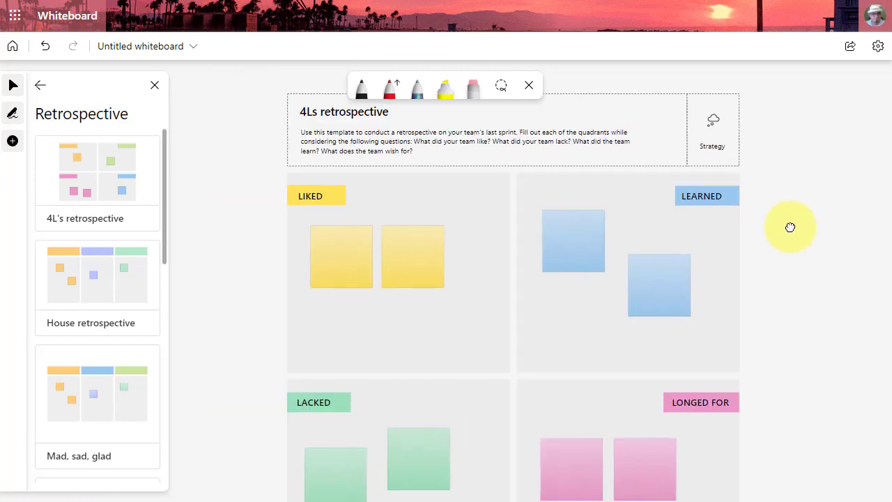
pyautogui.moveTo(791, 227); pyautogui.dragTo(758, 221)
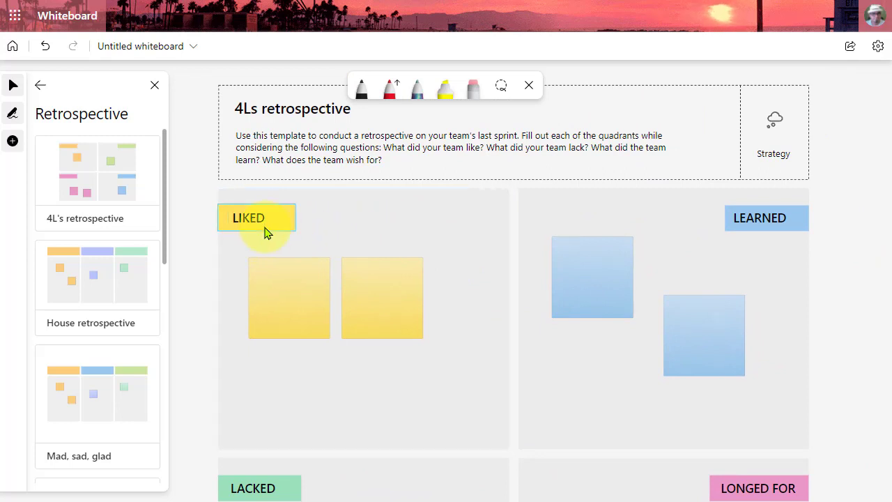
pyautogui.moveTo(863, 368)
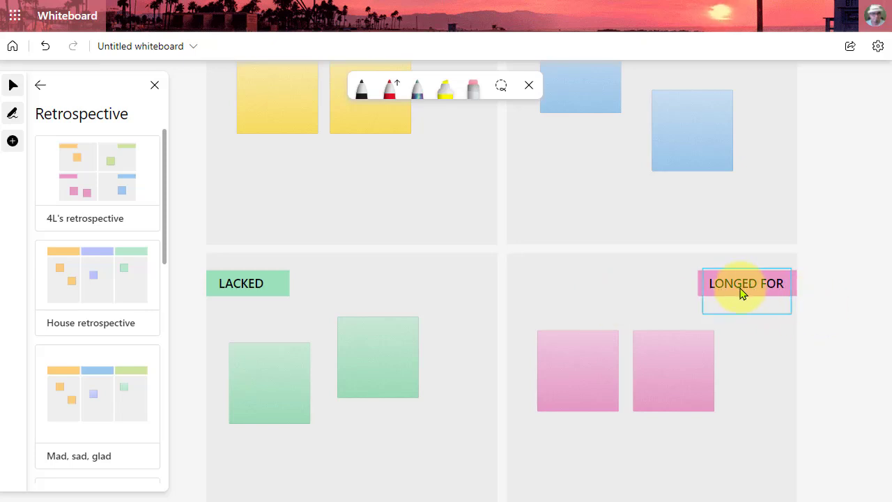
pyautogui.click(746, 283)
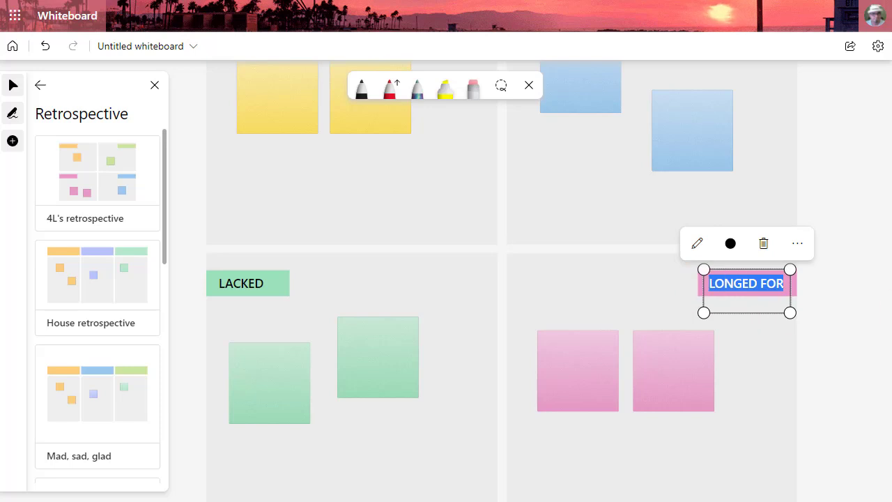
pyautogui.write('Laughed At')
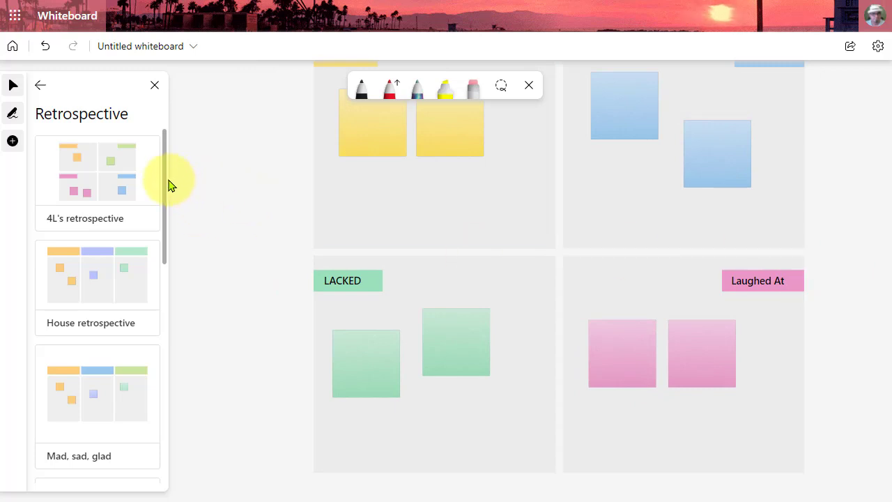
pyautogui.scroll(-3)
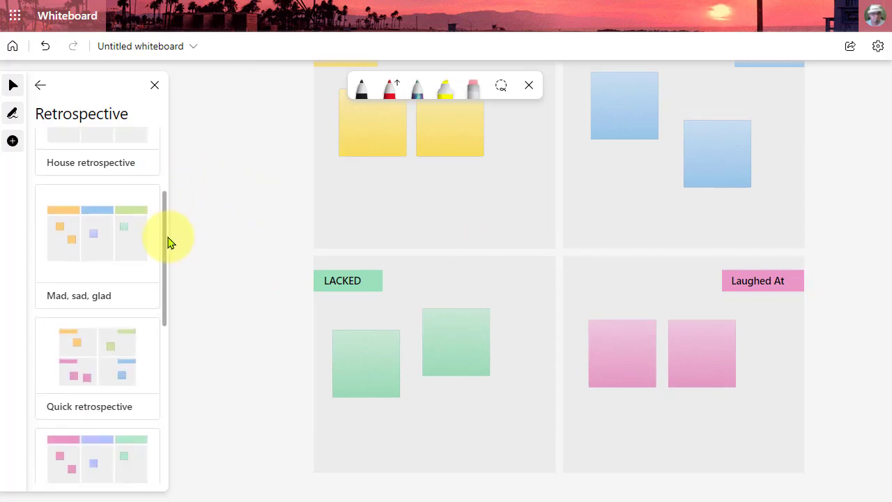
pyautogui.scroll(-3)
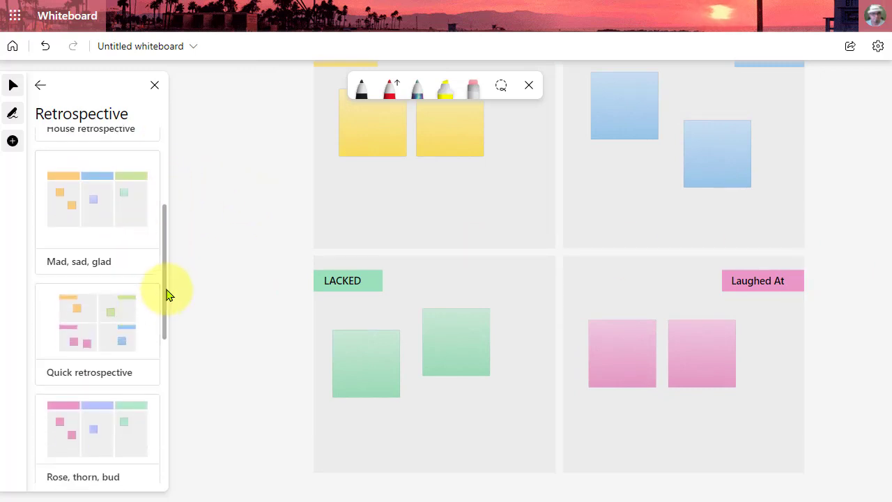
pyautogui.scroll(-3)
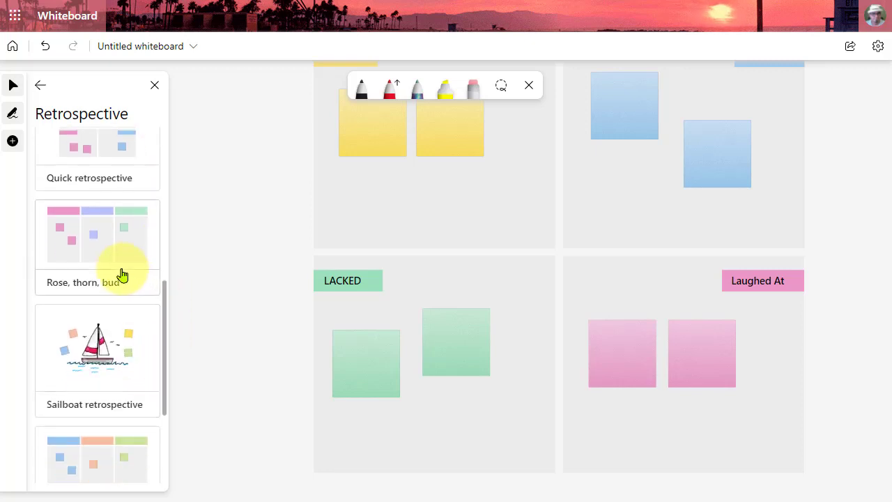
pyautogui.scroll(-3)
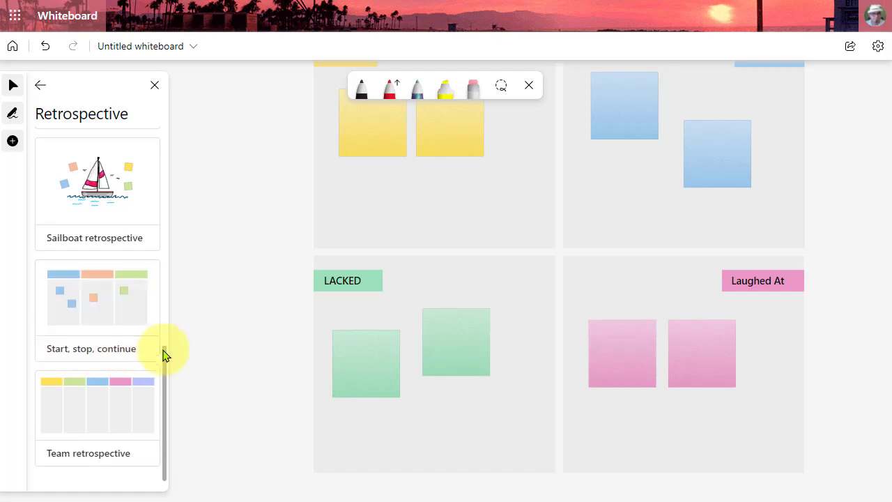
pyautogui.scroll(-3)
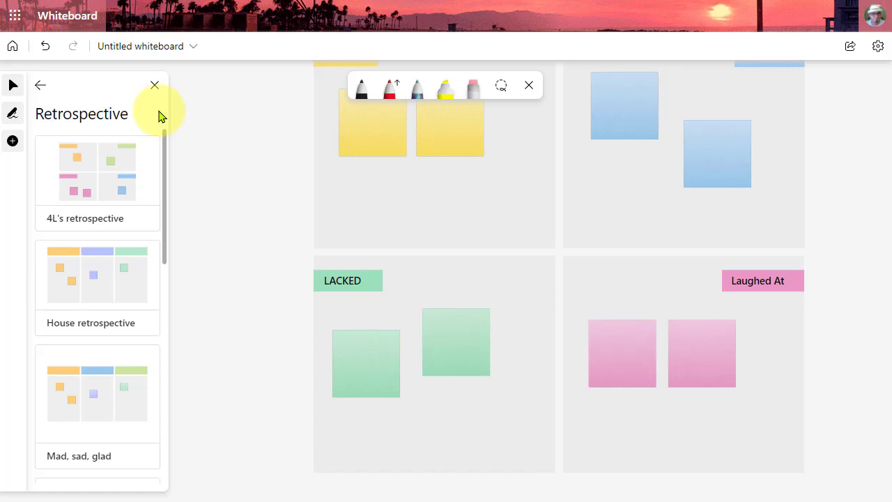
pyautogui.moveTo(40, 85)
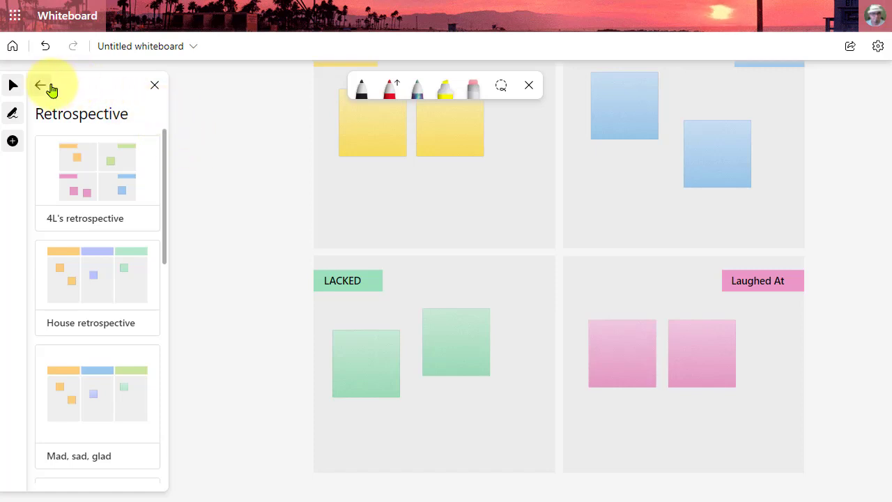
# Step: Go back to the template categories and list the Games templates, including Two truths, one lie
pyautogui.click(44, 85)
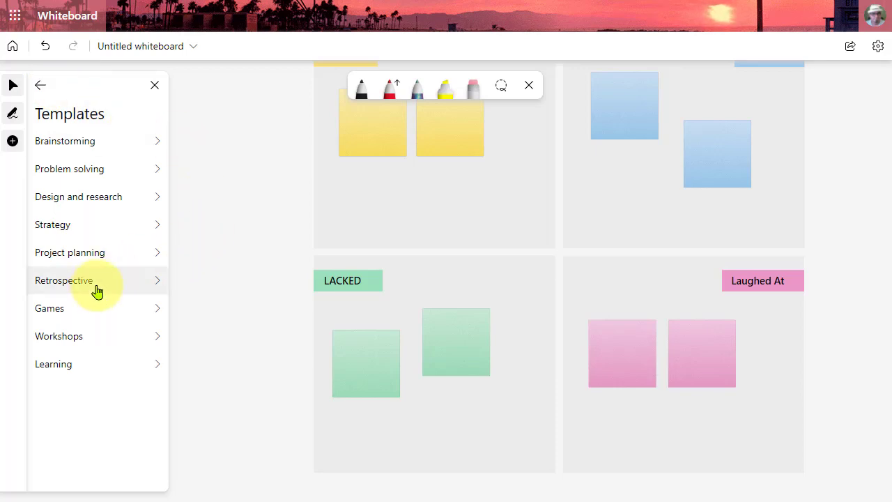
pyautogui.click(50, 308)
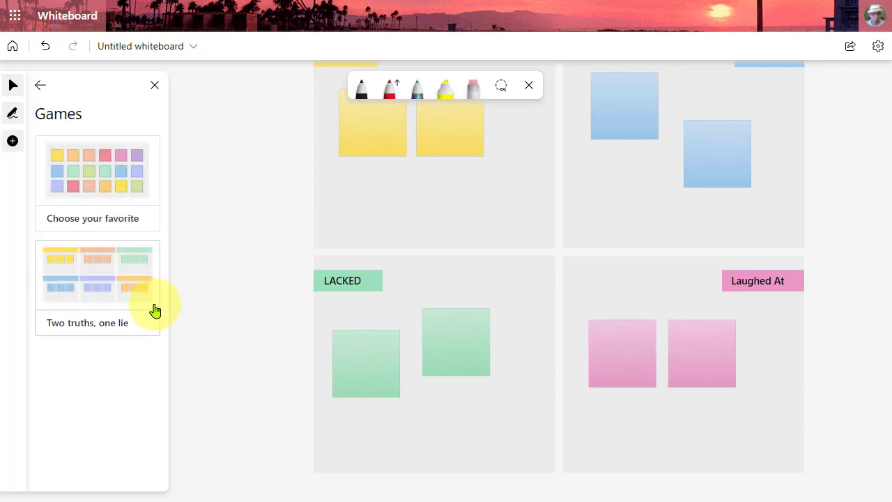
pyautogui.moveTo(219, 356)
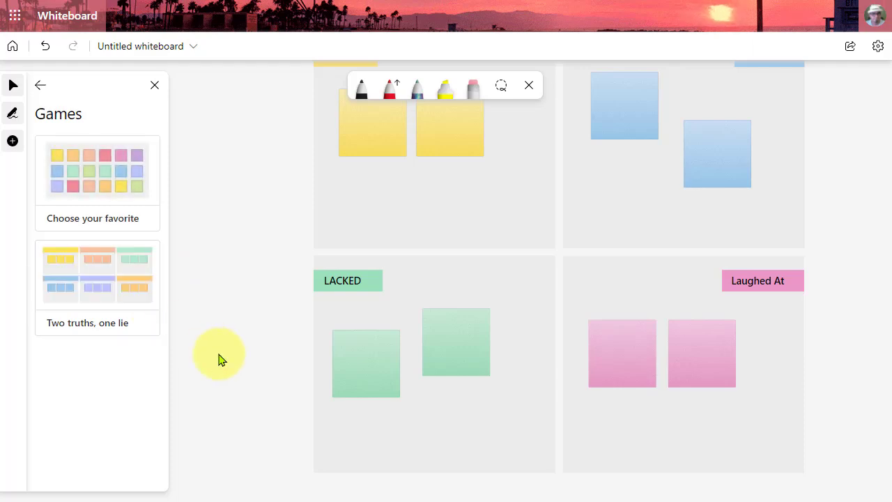
pyautogui.moveTo(244, 406)
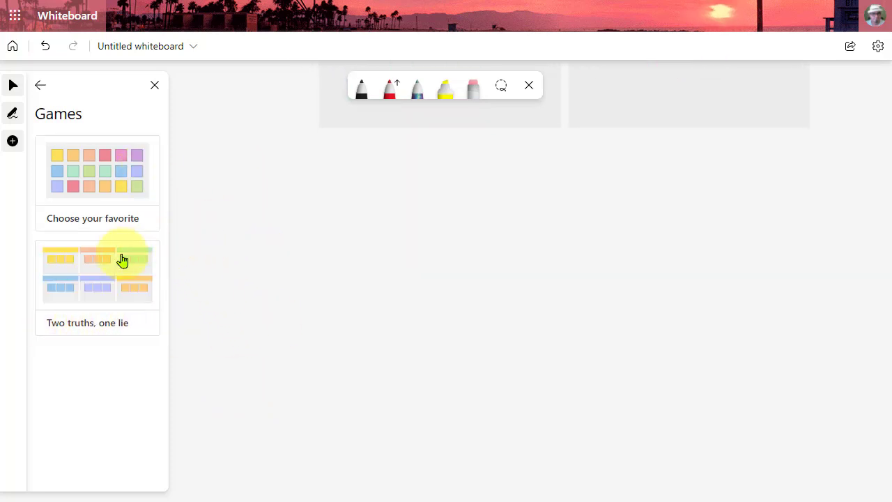
# Step: Insert the Two truths, one lie template and rename its EXAMPLE heading to Brian
pyautogui.click(97, 273)
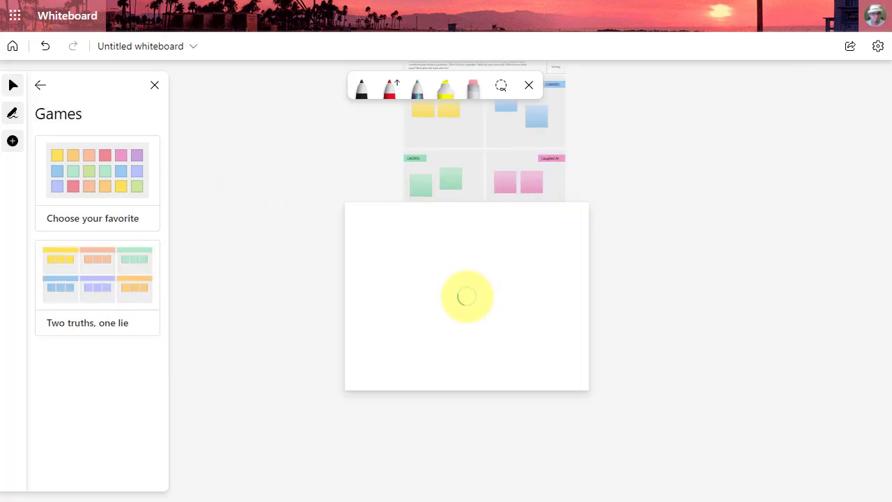
pyautogui.click(97, 274)
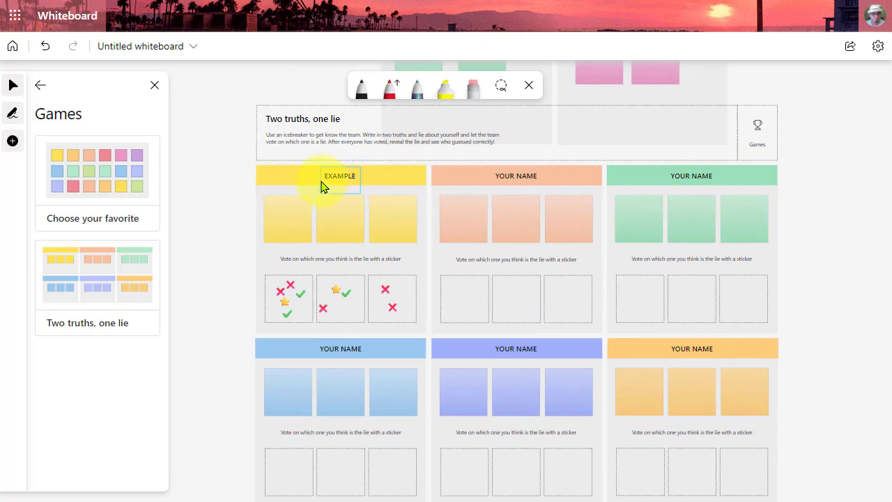
pyautogui.moveTo(348, 183)
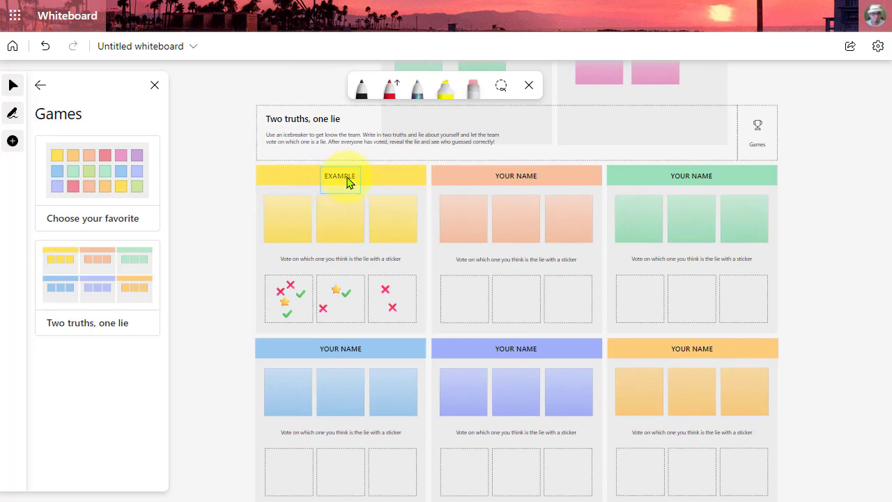
pyautogui.click(340, 176)
pyautogui.write('Brian')
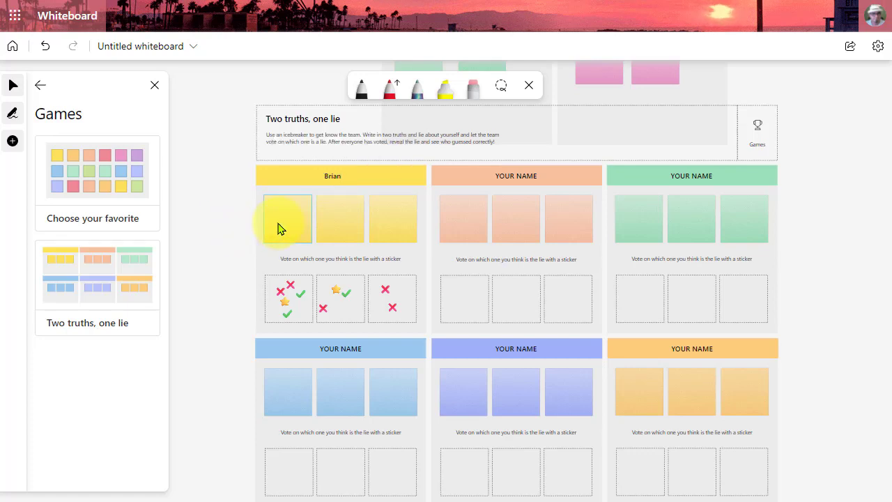
pyautogui.click(393, 218)
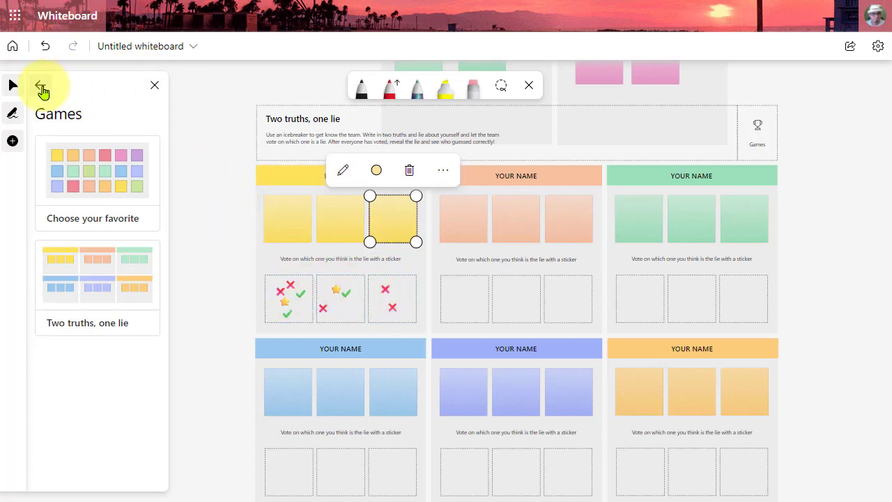
# Step: Open the Learning category and scroll to Compare and contrast and Exit ticket
pyautogui.click(40, 84)
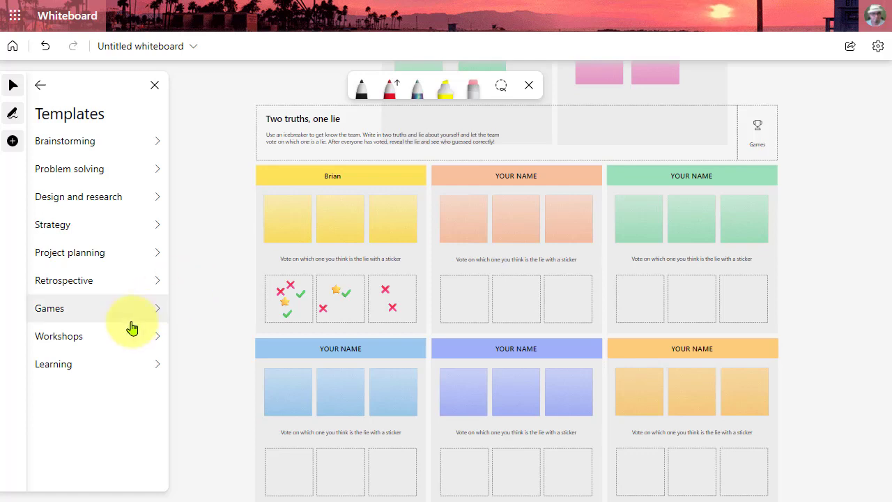
pyautogui.moveTo(93, 370)
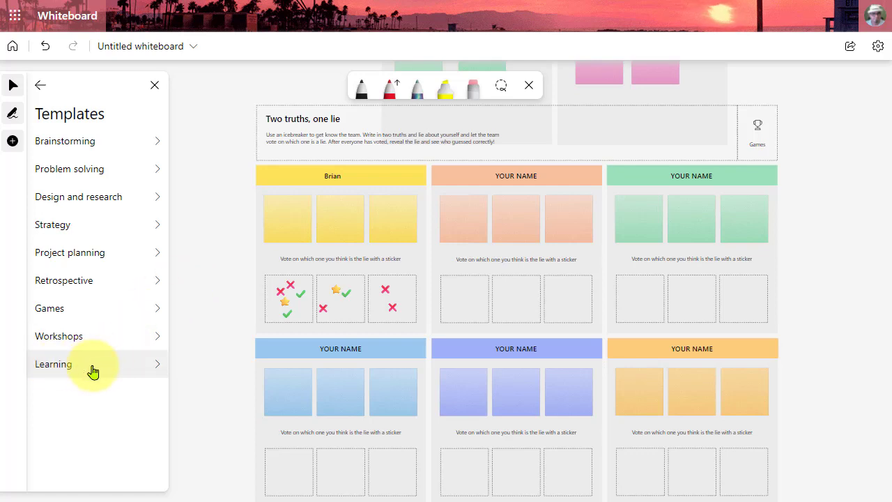
pyautogui.click(53, 363)
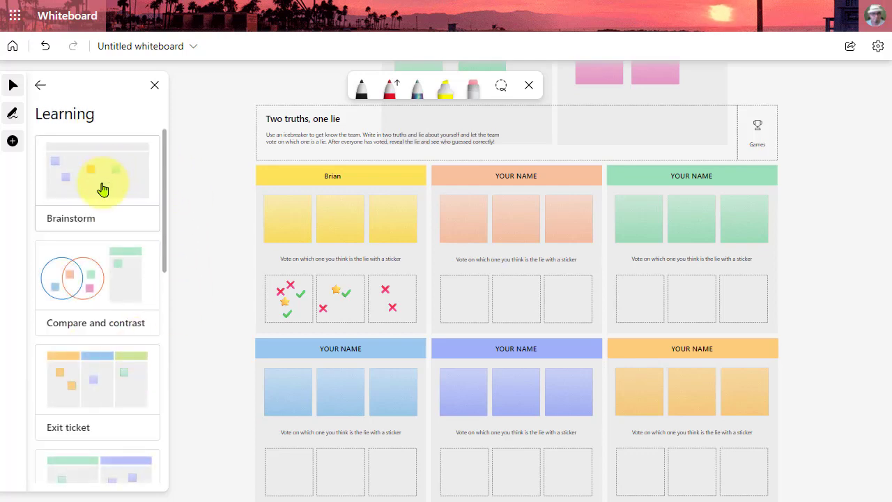
pyautogui.scroll(-3)
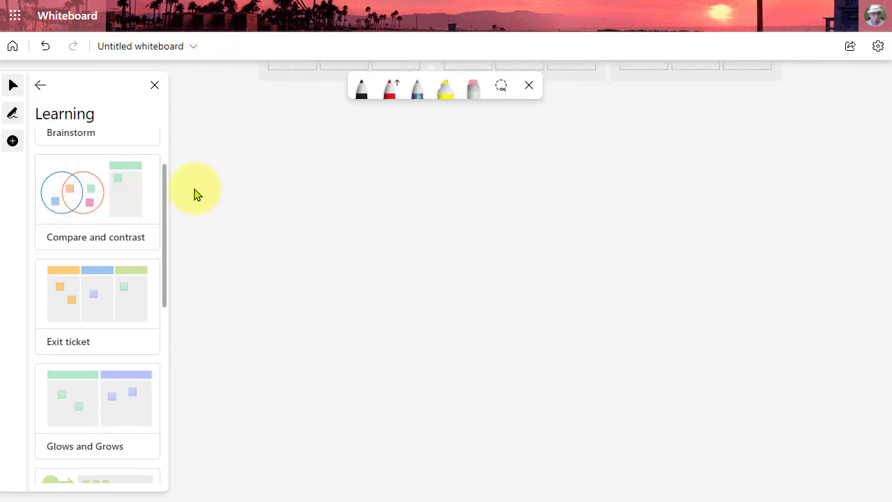
# Step: Insert the Compare and contrast Venn diagram and select its SUBJECT 1 heading
pyautogui.click(96, 192)
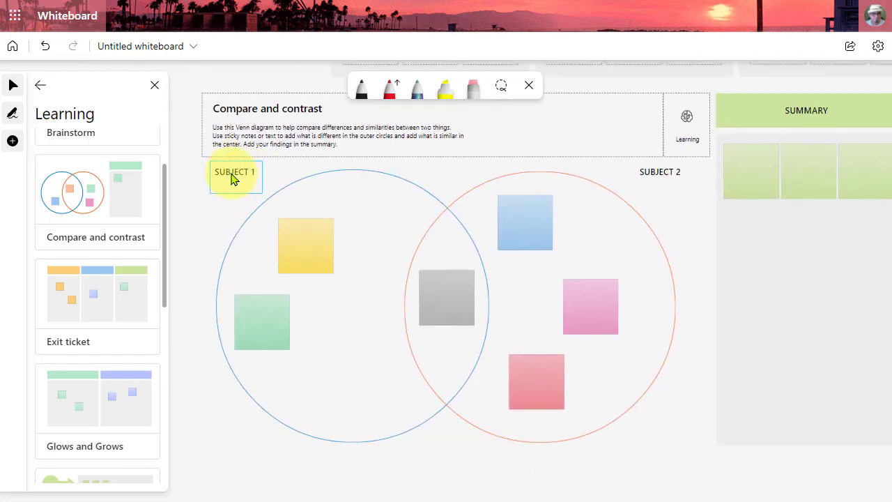
pyautogui.click(235, 172)
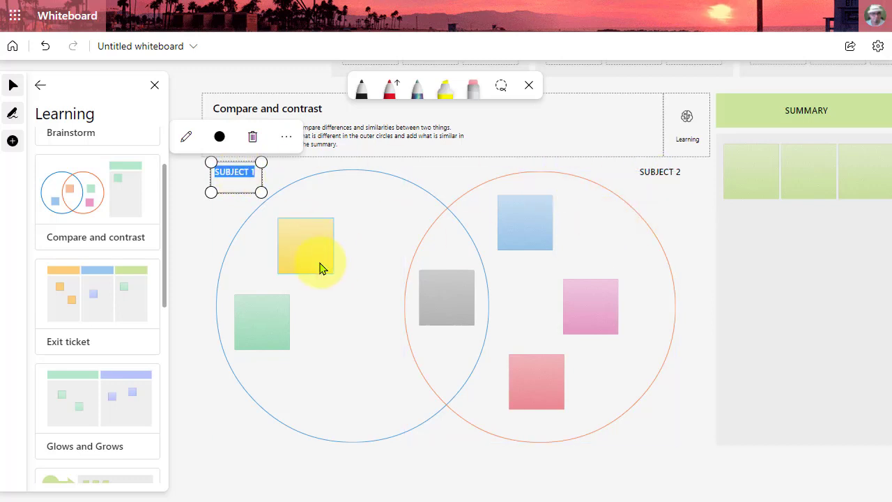
pyautogui.moveTo(323, 244)
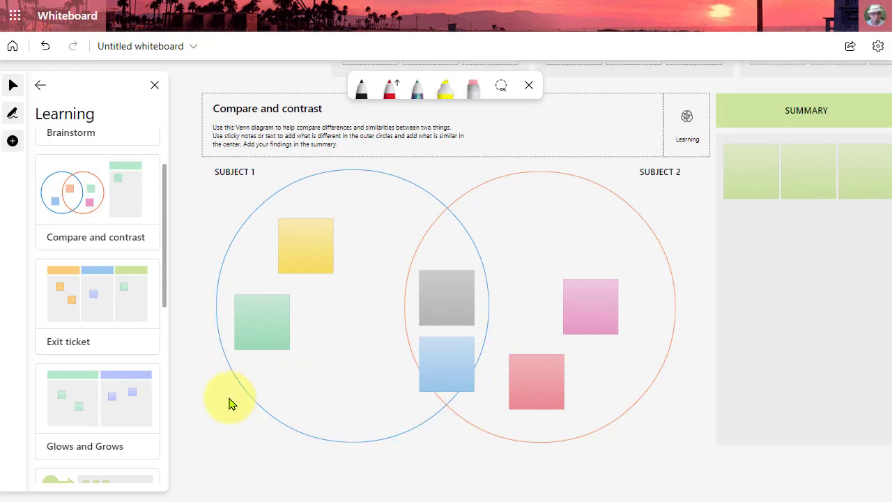
# Step: Scroll the Learning templates past Exit ticket down to Start, stop, continue
pyautogui.scroll(-3)
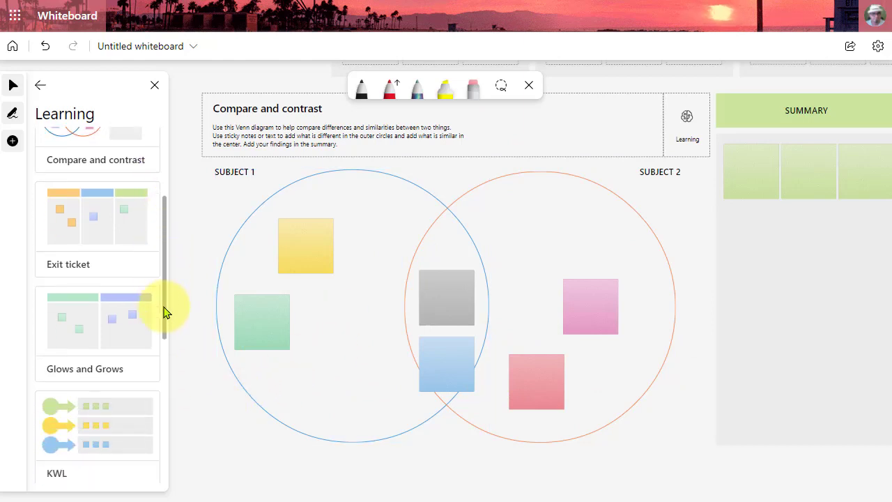
pyautogui.scroll(-3)
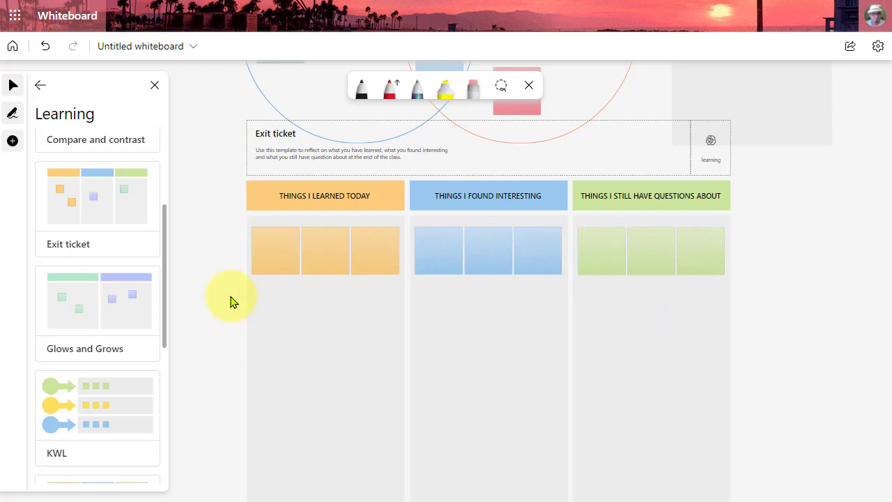
pyautogui.moveTo(204, 232)
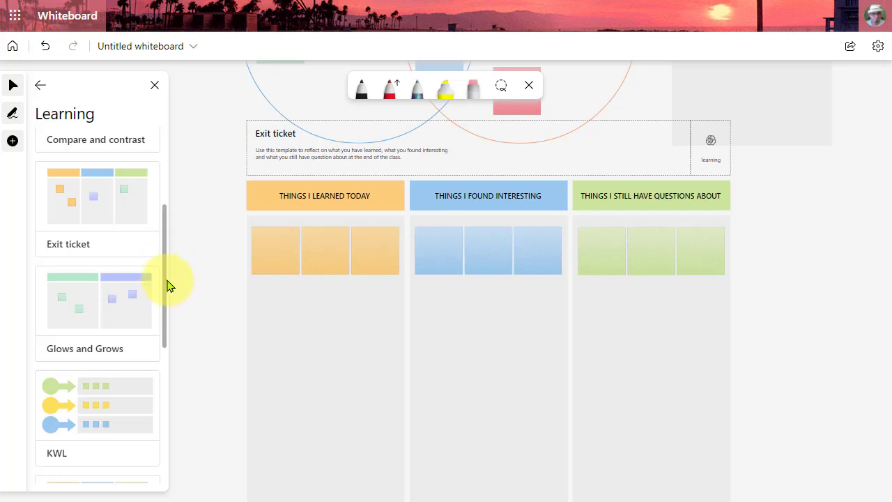
pyautogui.scroll(-3)
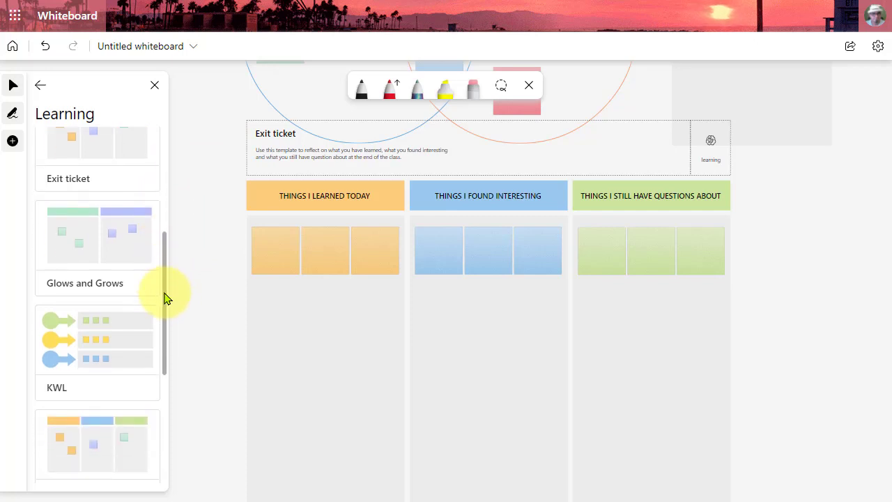
pyautogui.scroll(-3)
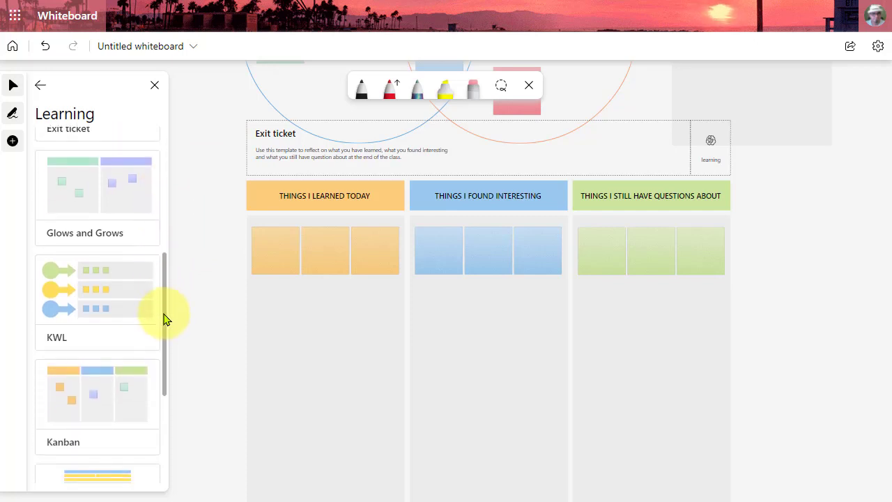
pyautogui.scroll(-3)
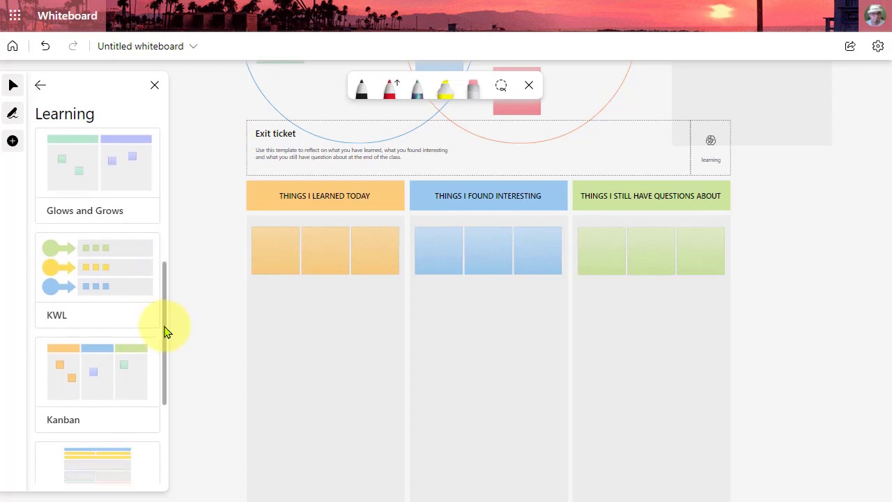
pyautogui.scroll(-3)
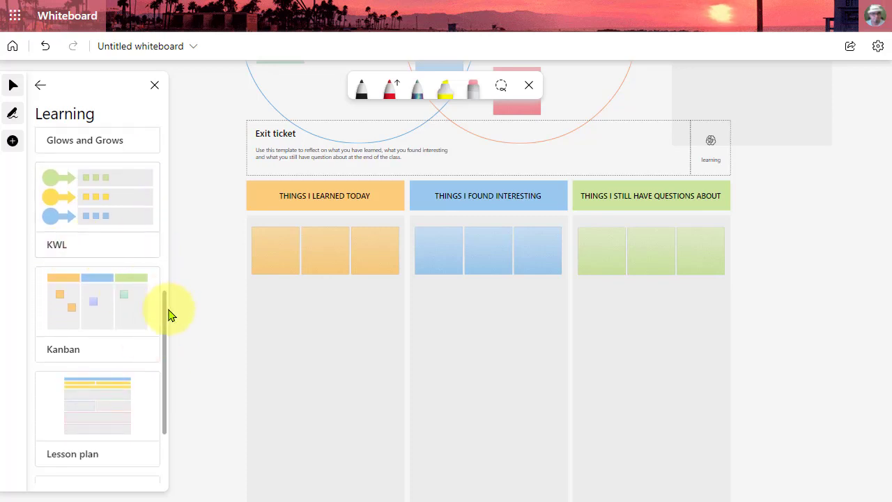
pyautogui.scroll(-3)
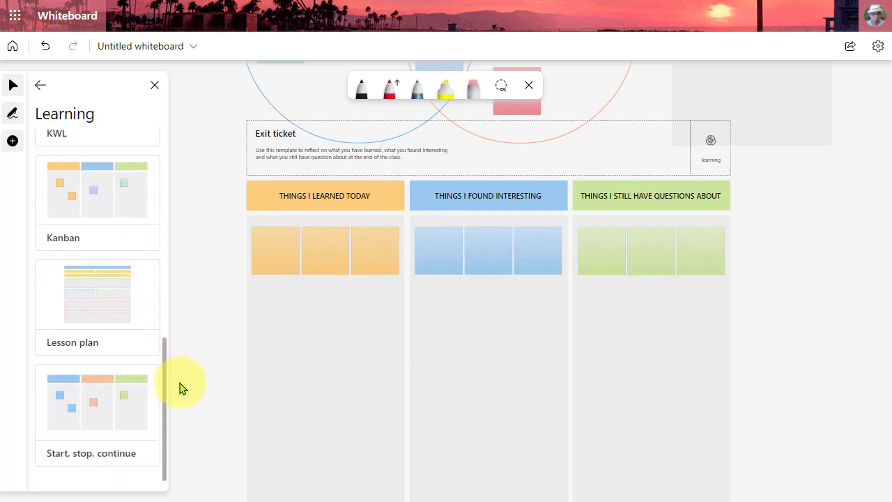
pyautogui.moveTo(97, 292)
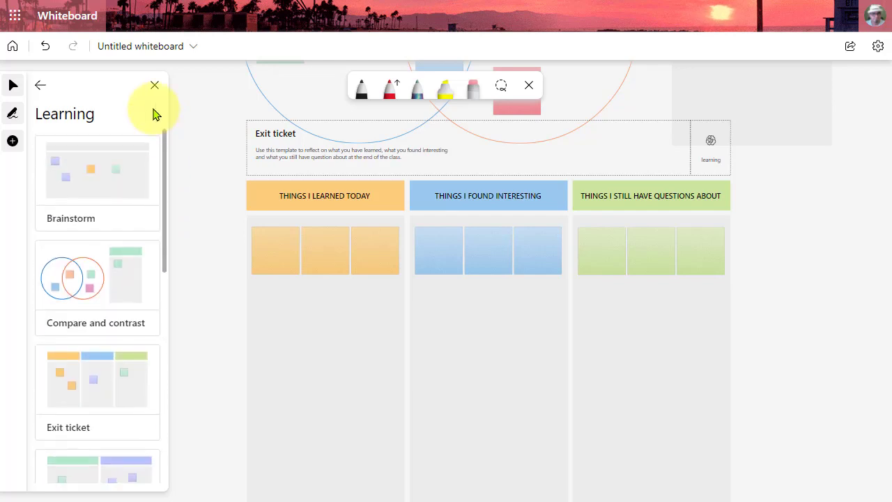
# Step: Leave the Learning templates and return to the Create options
pyautogui.click(40, 84)
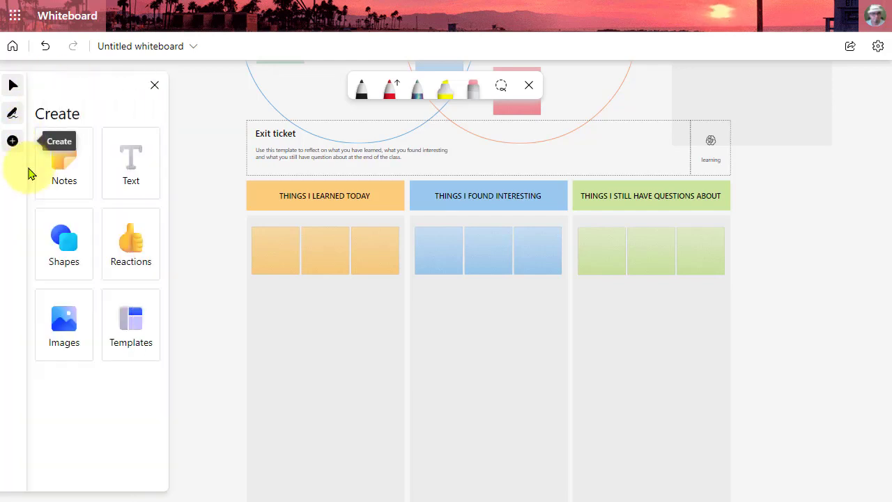
pyautogui.moveTo(63, 321)
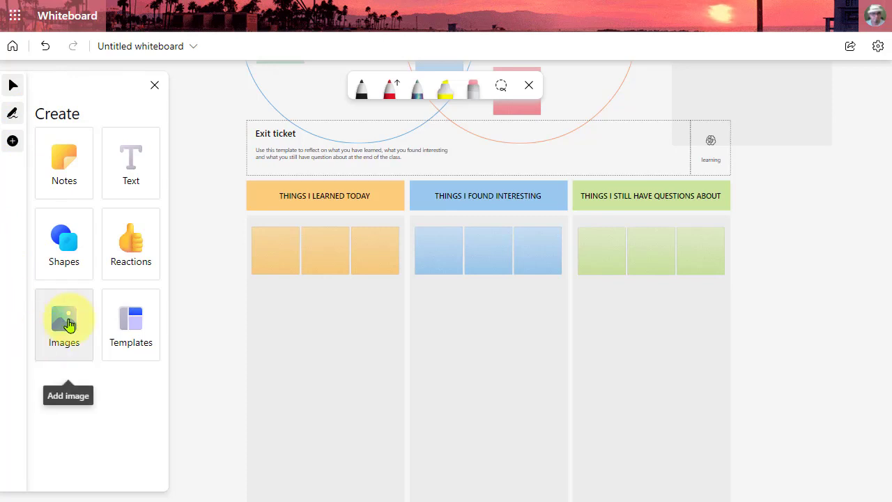
pyautogui.moveTo(763, 203)
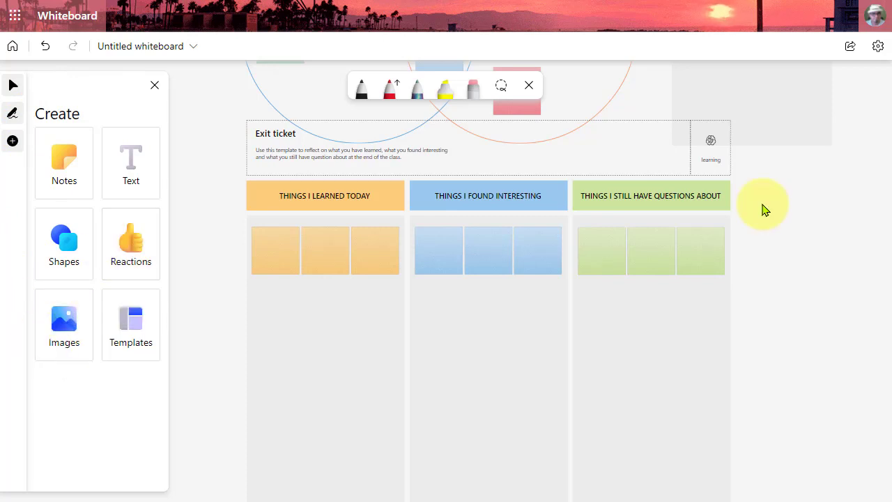
pyautogui.moveTo(856, 142)
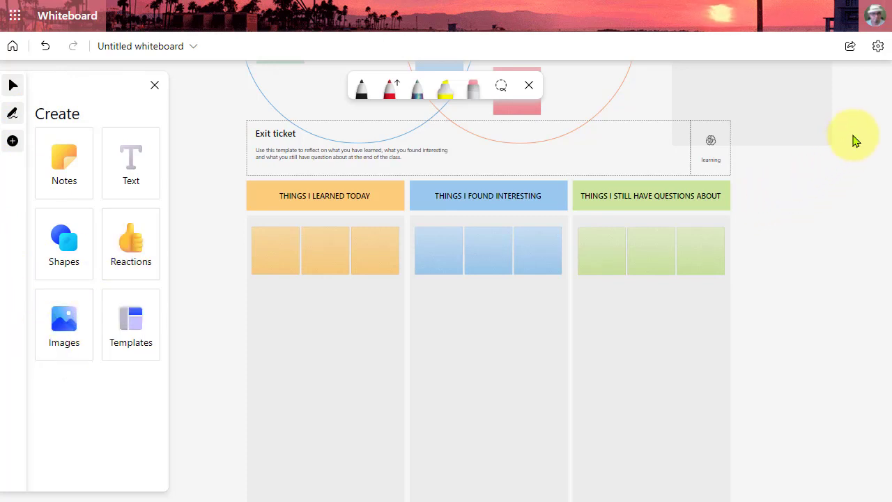
pyautogui.moveTo(827, 194)
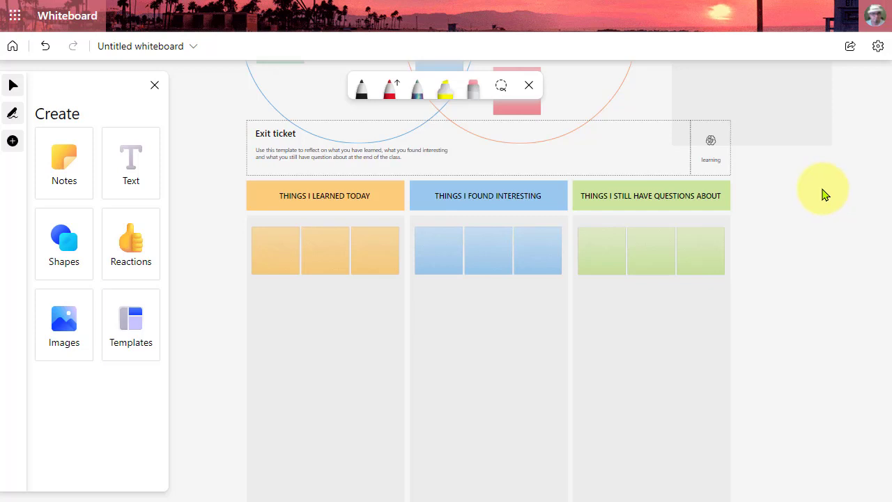
pyautogui.moveTo(850, 46)
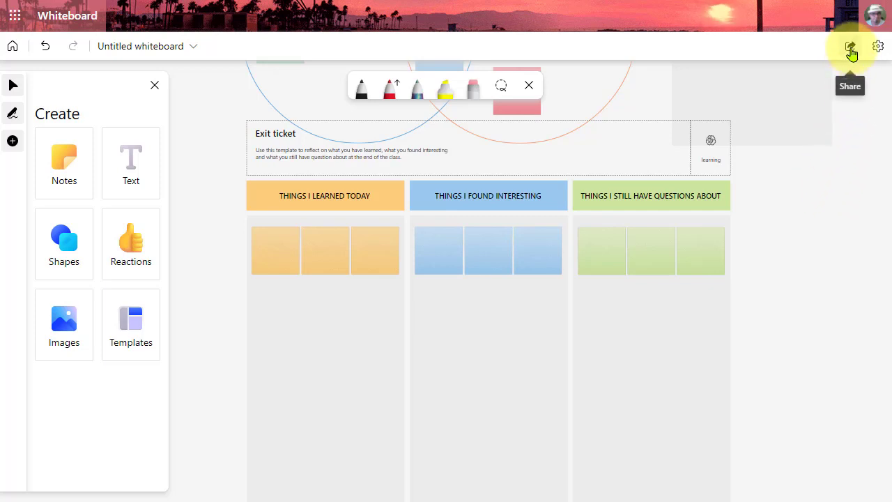
# Step: Turn on the whiteboard's share link in the Share pane, then close the pane
pyautogui.click(850, 46)
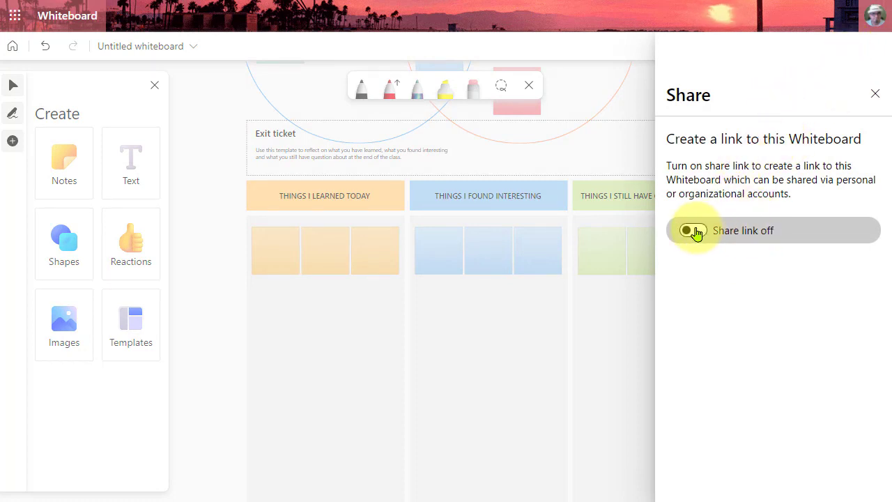
pyautogui.click(691, 230)
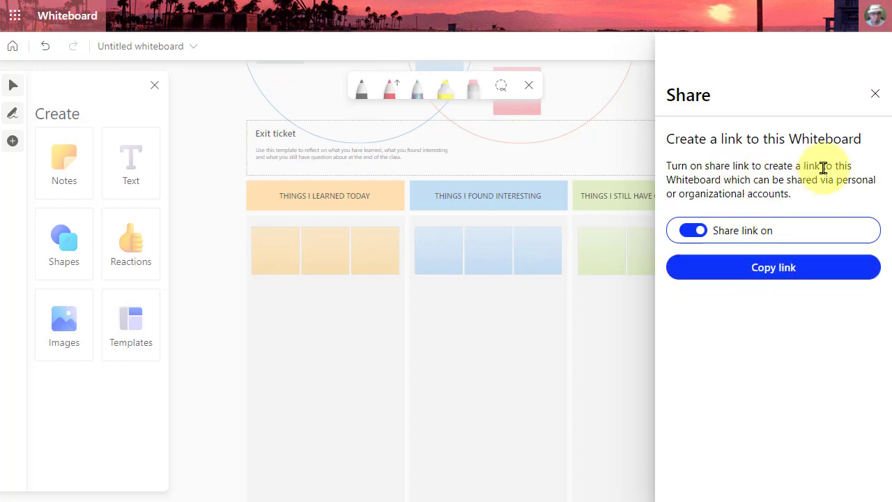
pyautogui.click(875, 94)
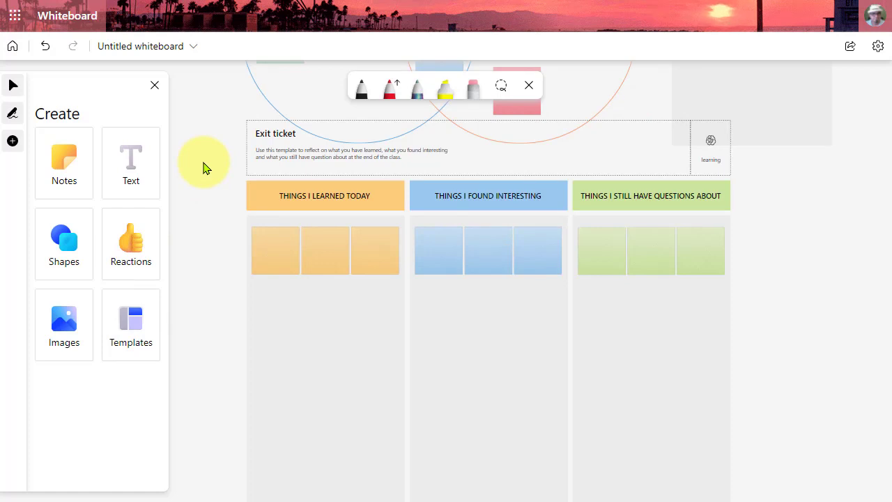
pyautogui.moveTo(188, 143)
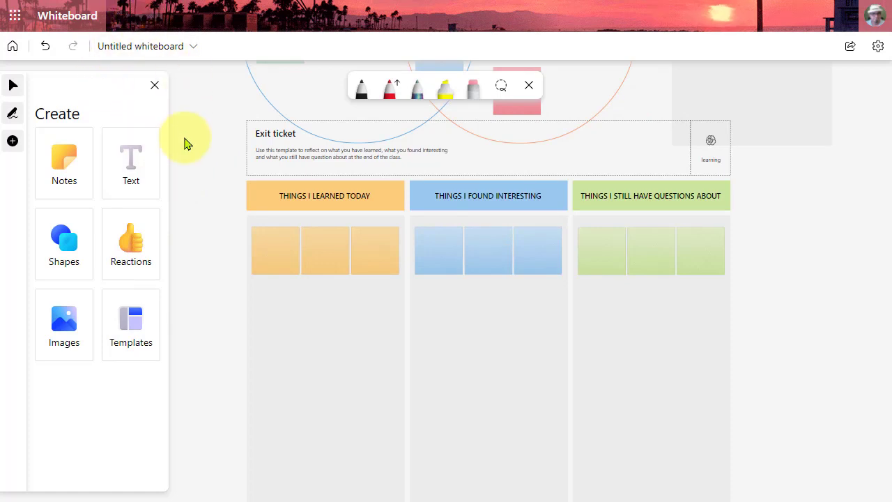
pyautogui.moveTo(202, 131)
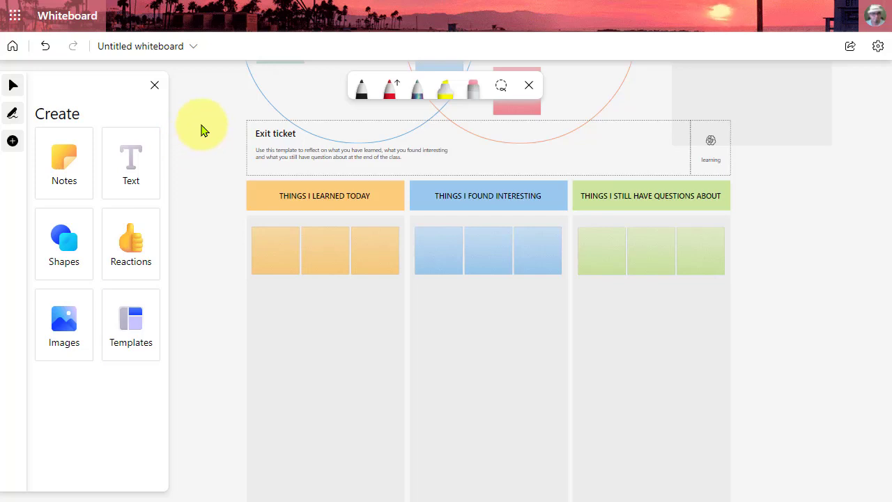